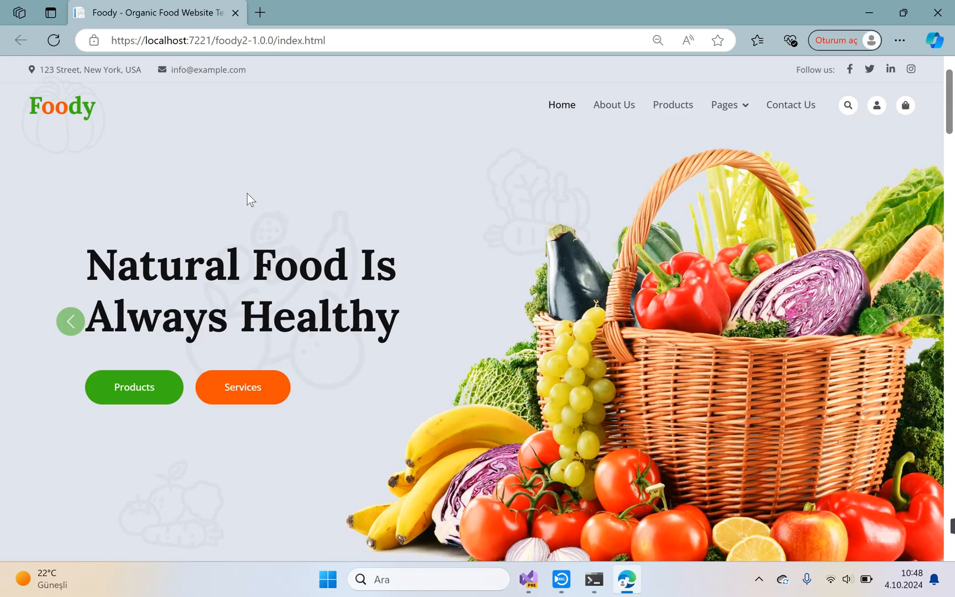
mouse_move(303, 231)
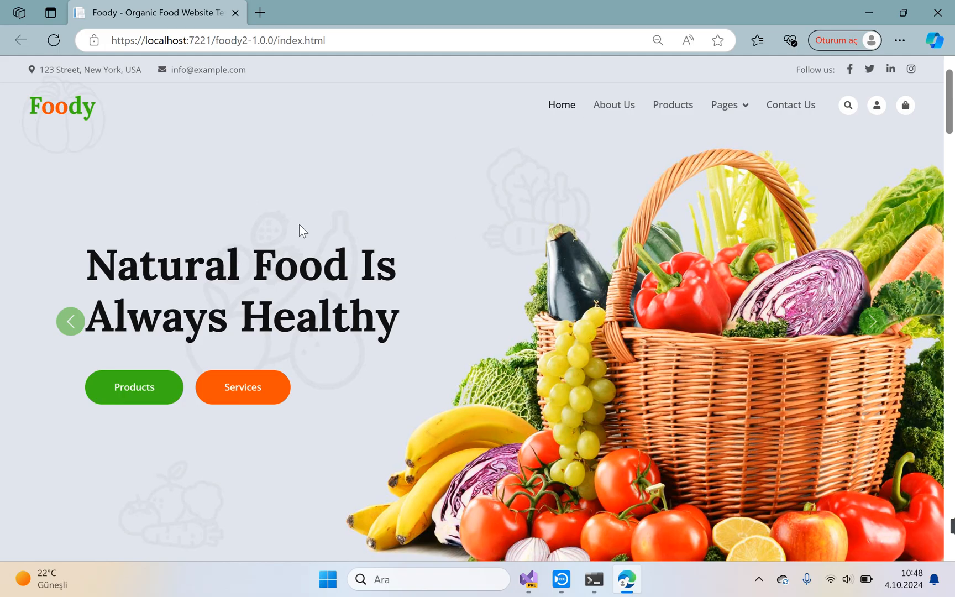
mouse_move(188, 216)
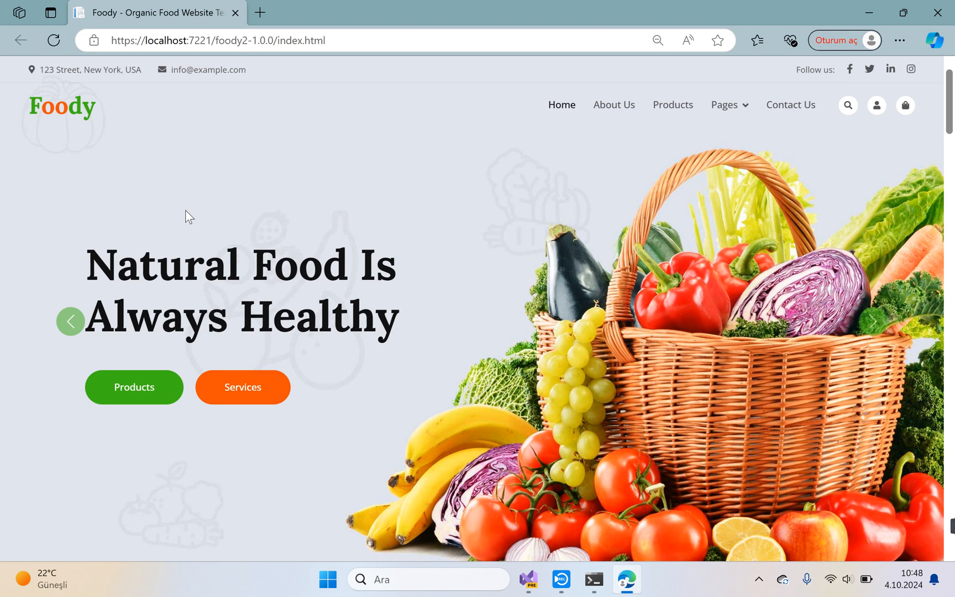
mouse_move(546, 511)
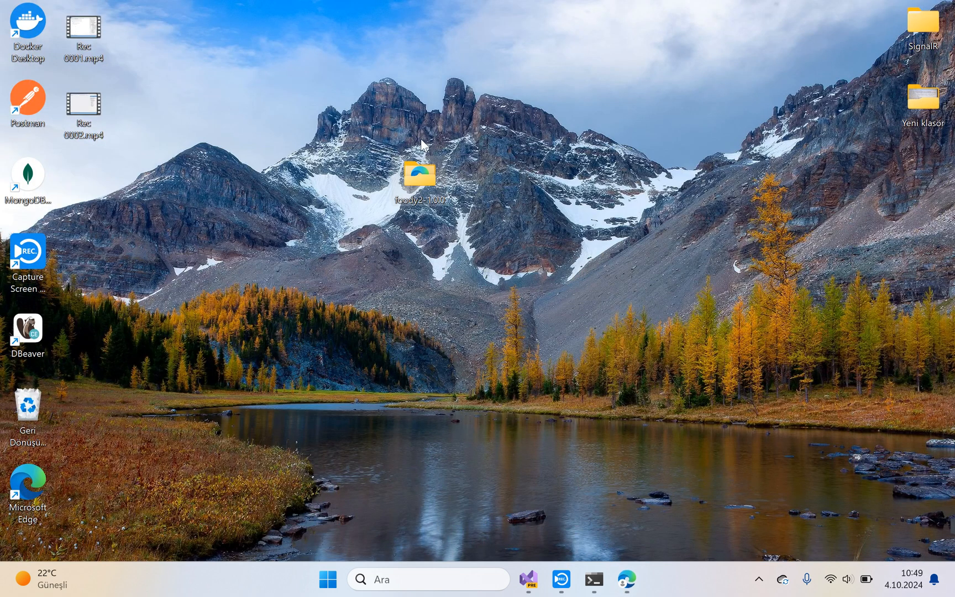
Step: Switch from the desktop to the Foody solution in Visual Studio via the taskbar
left_click(527, 580)
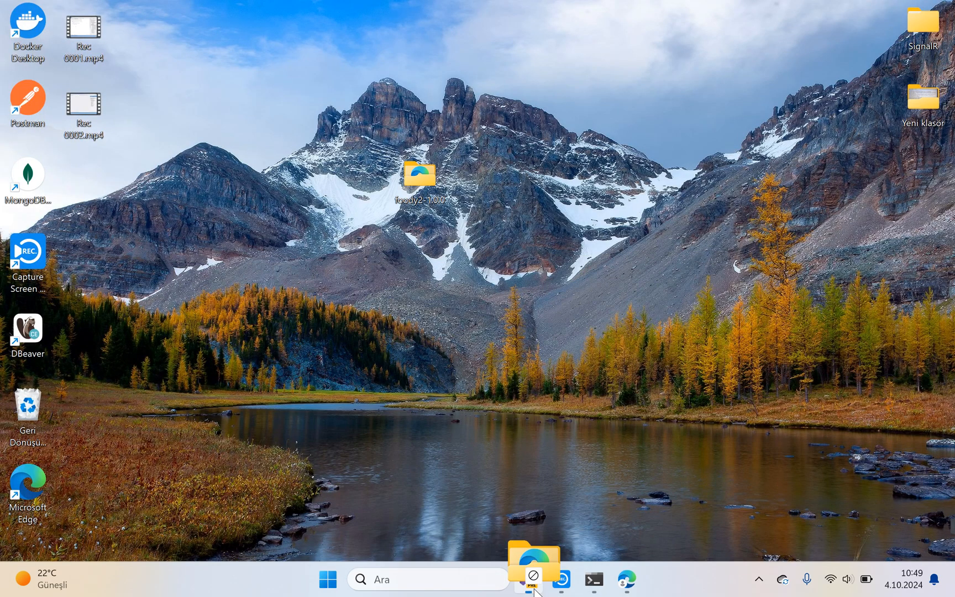
left_click(532, 595)
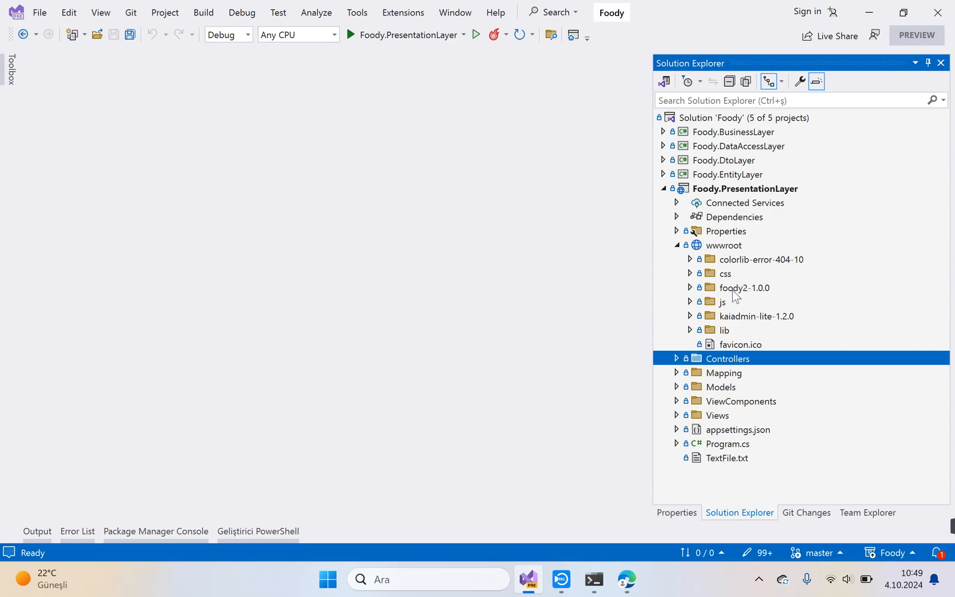
mouse_move(599, 300)
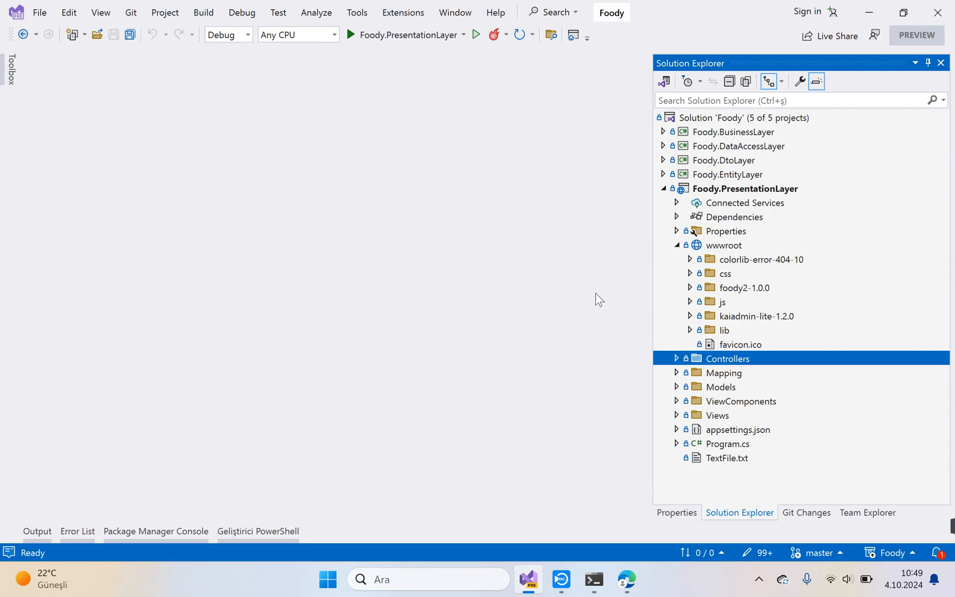
mouse_move(563, 291)
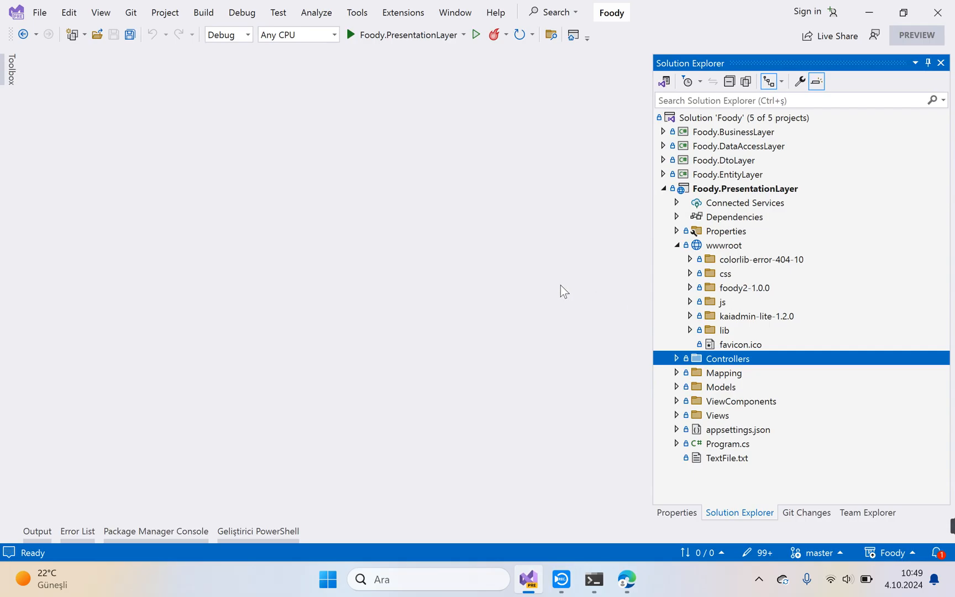
Step: Add an MVC Controller - Empty named DefaultController to the Controllers folder
left_click(676, 246)
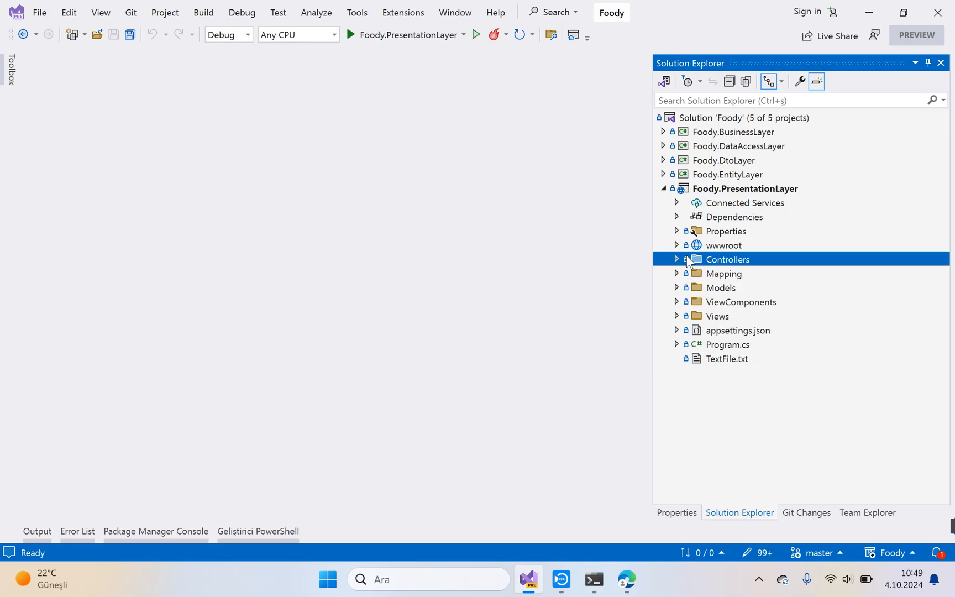
right_click(727, 259)
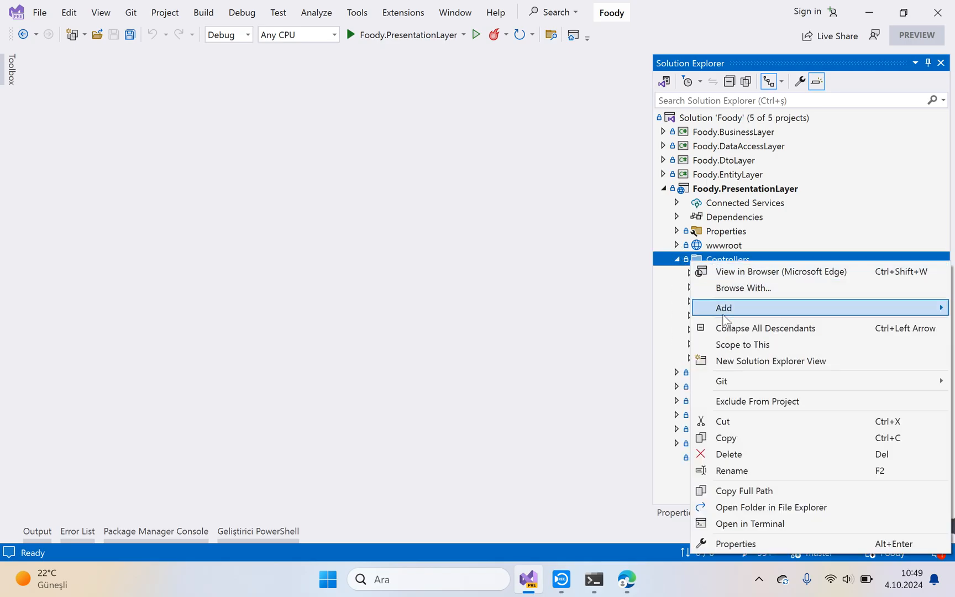
left_click(723, 309)
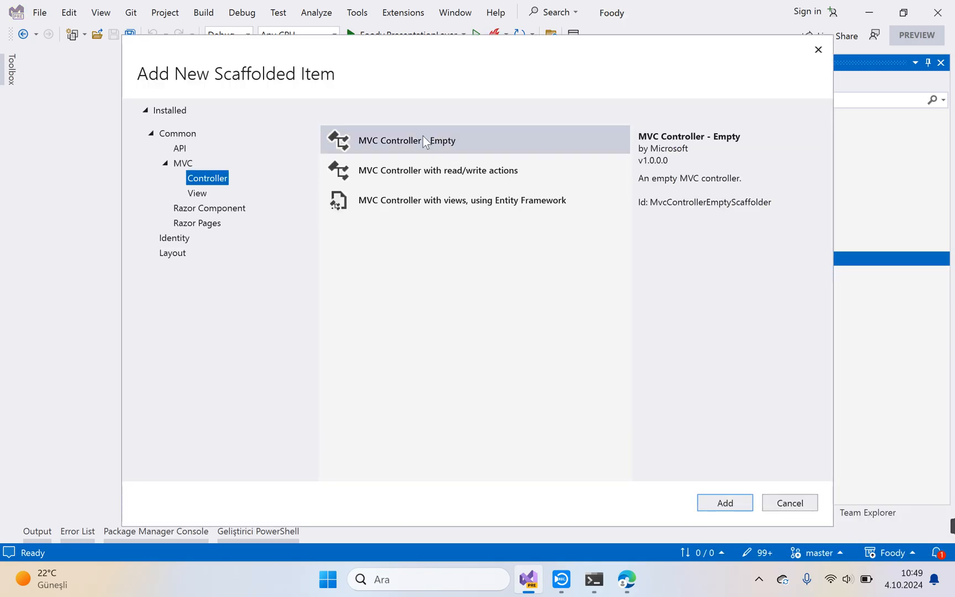
left_click(725, 502)
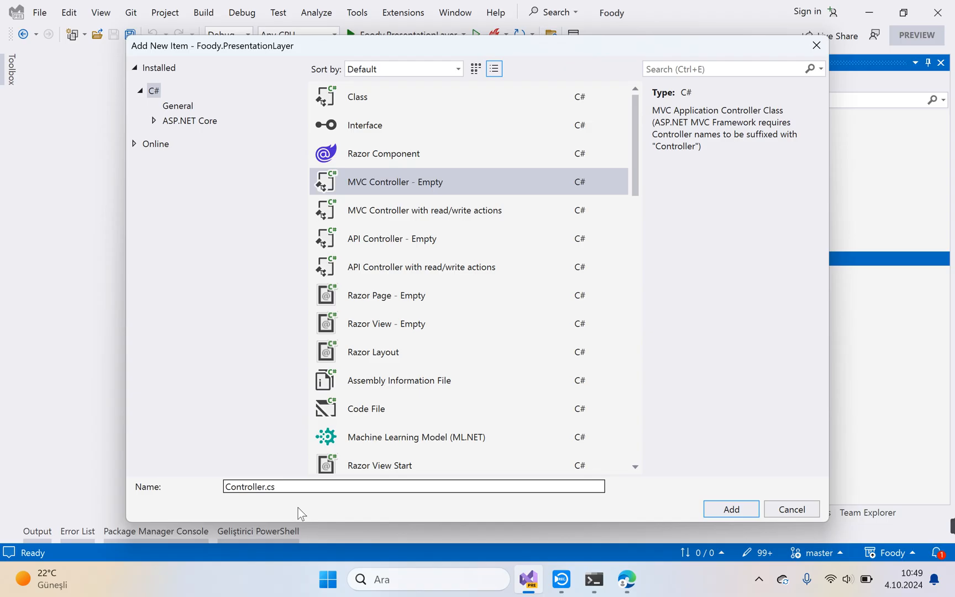
type("D")
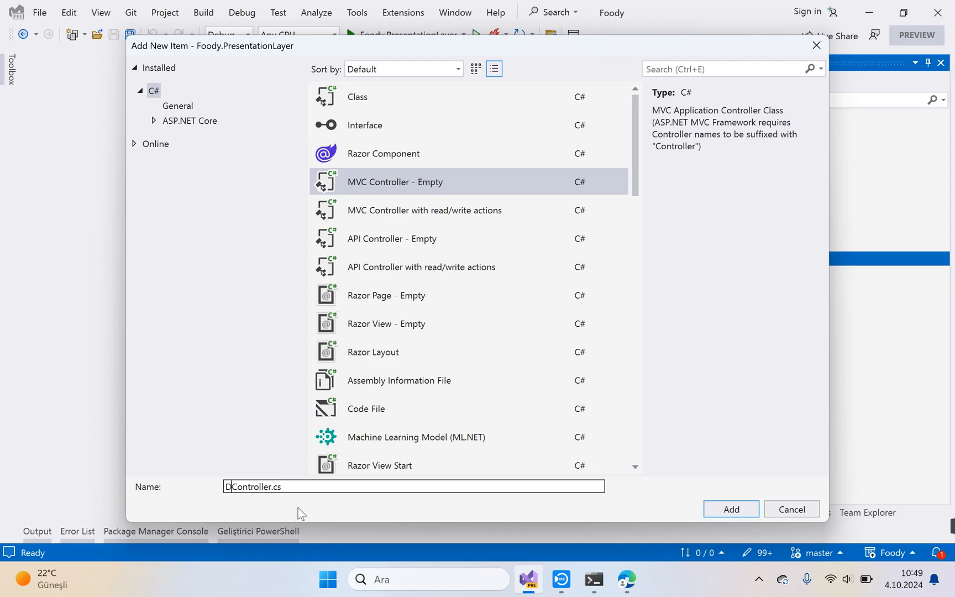
left_click(732, 509)
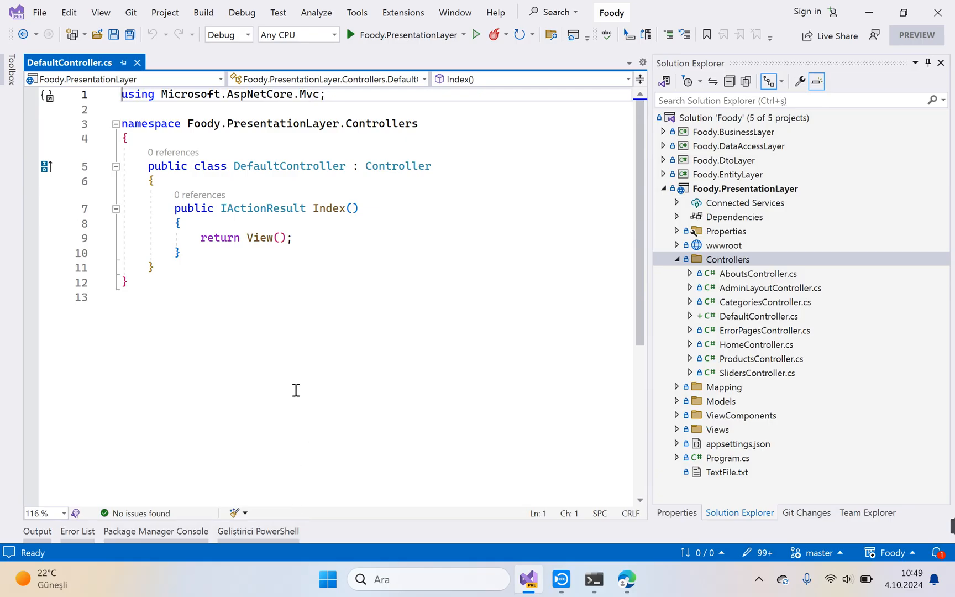
mouse_move(341, 216)
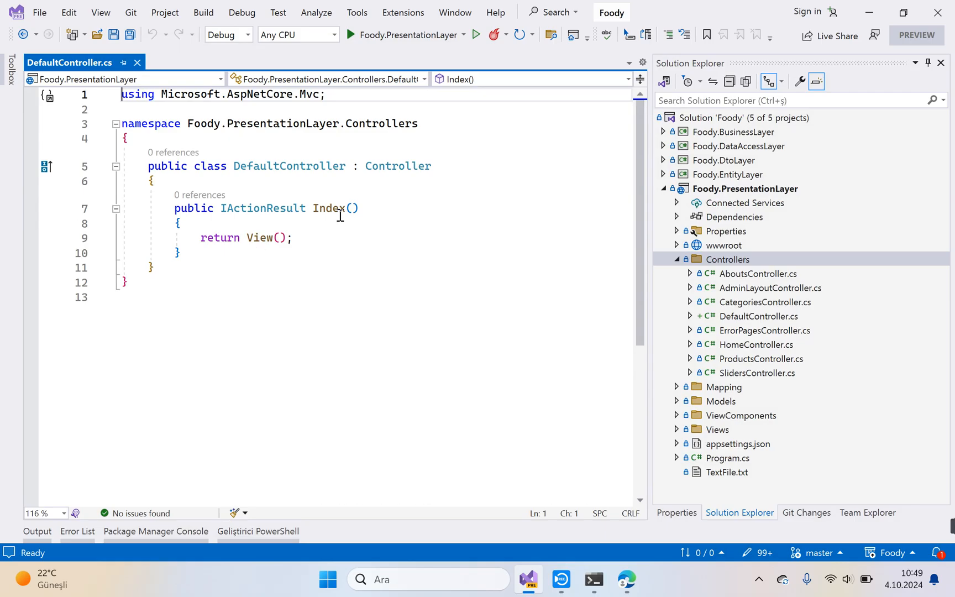
Step: Add an empty Razor view named Index, without model or layout, for the Index action
right_click(341, 208)
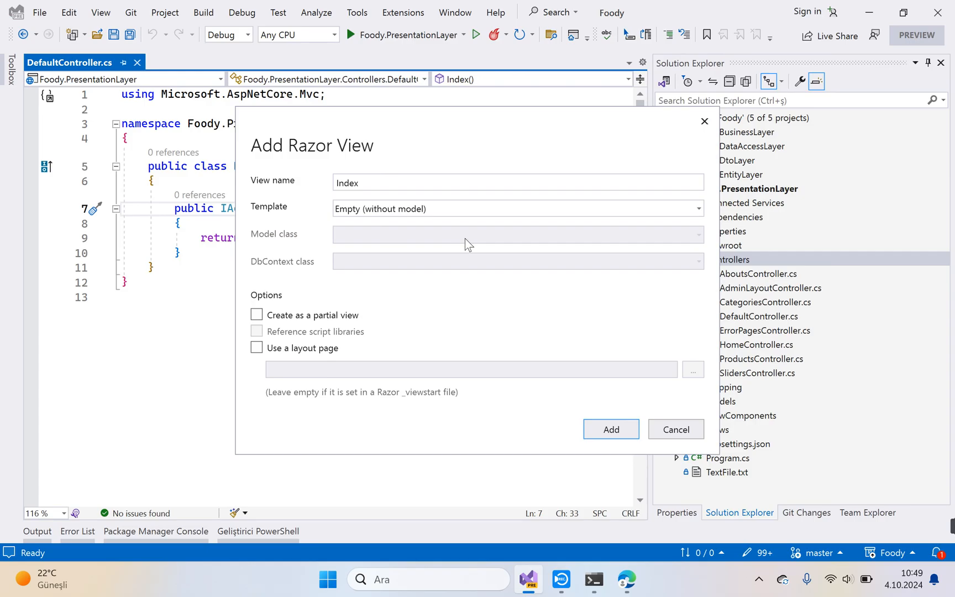
mouse_move(466, 244)
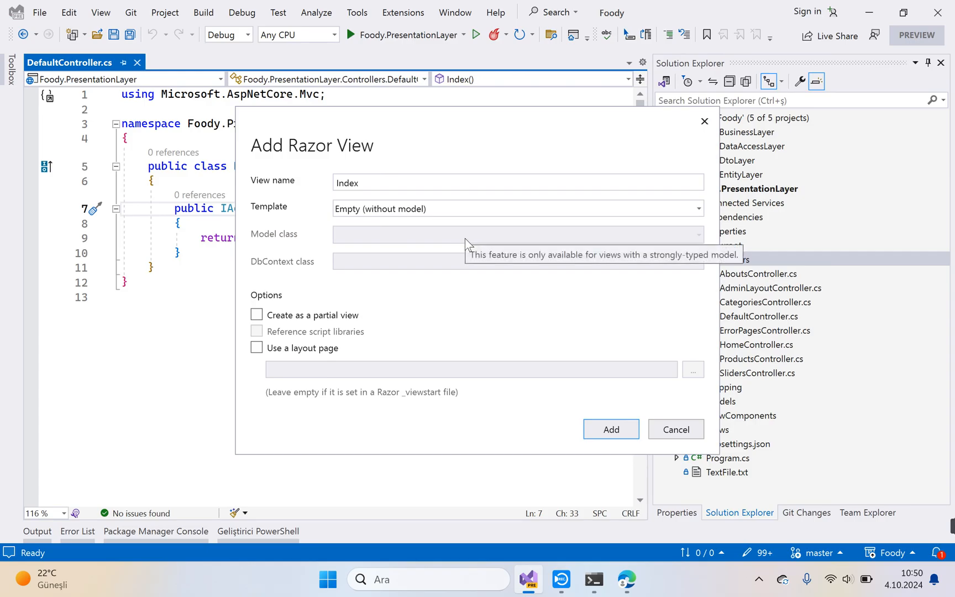
left_click(612, 429)
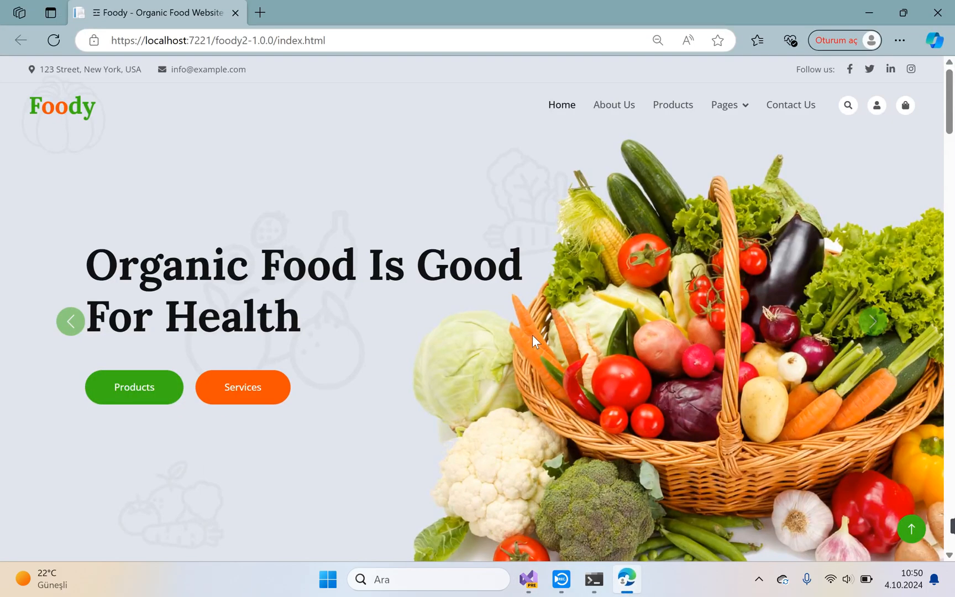
Step: Scroll the Foody homepage down to its footer, then return to Visual Studio
scroll("down", 3)
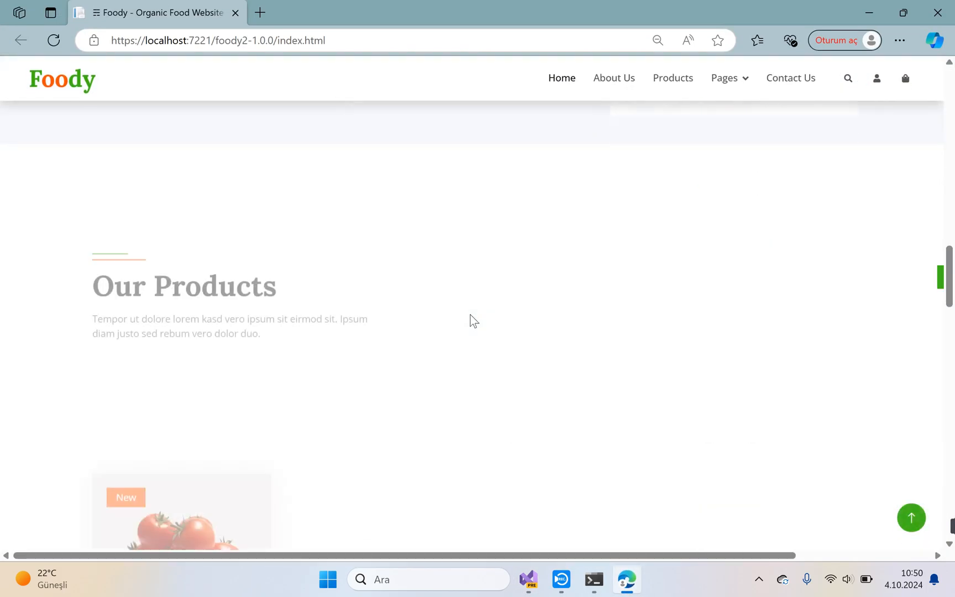
scroll("down", 3)
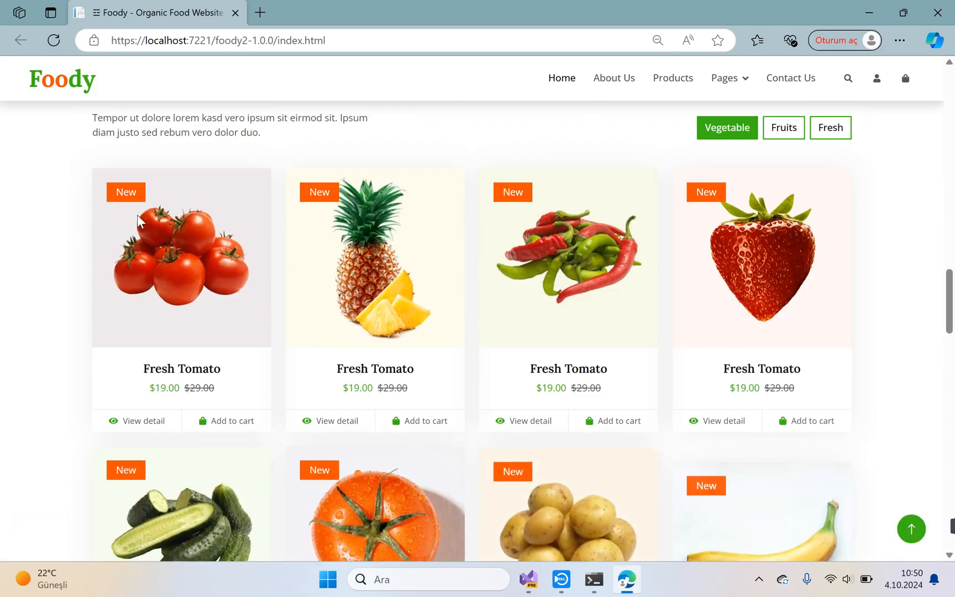
scroll("down", 3)
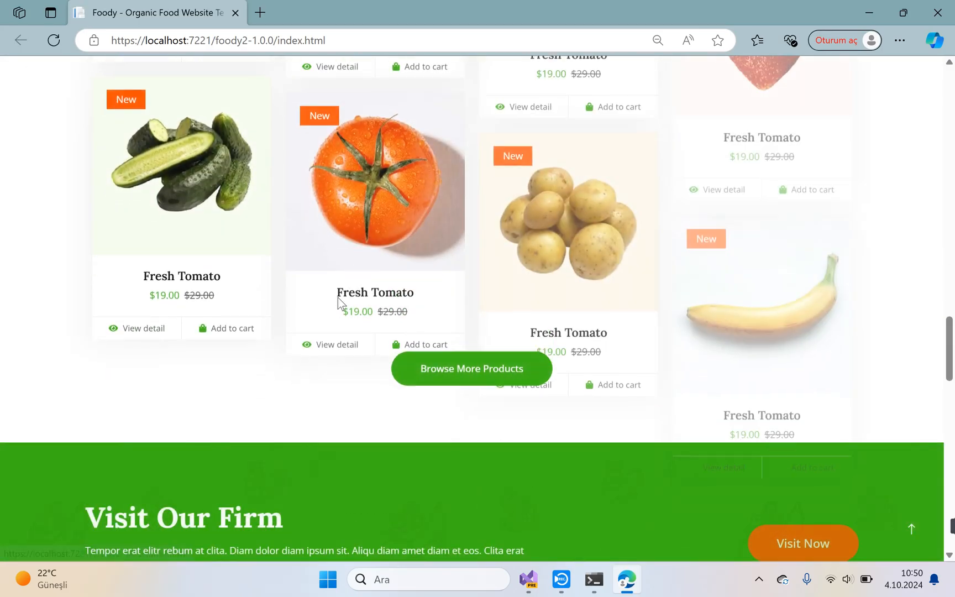
scroll("down", 3)
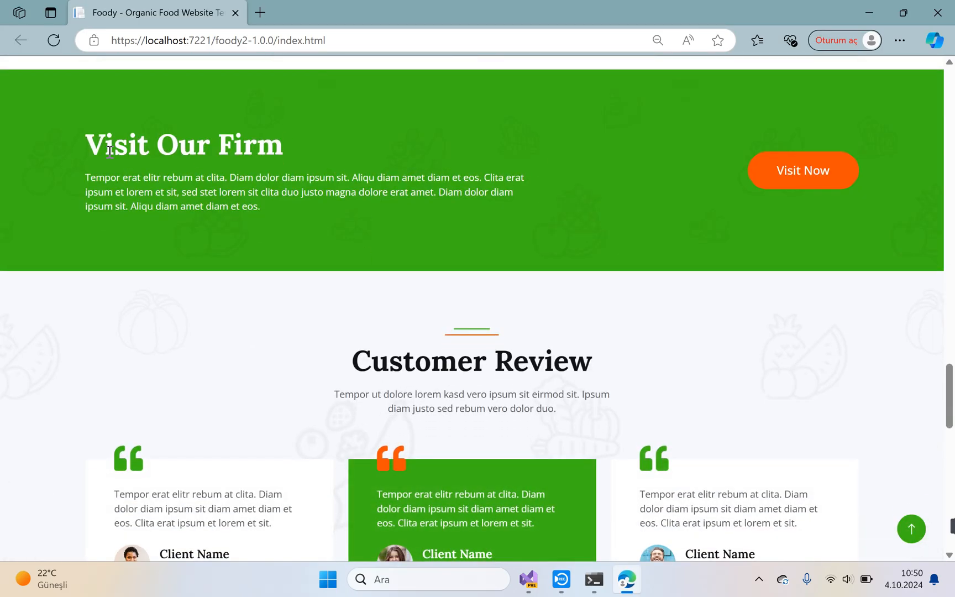
scroll("down", 3)
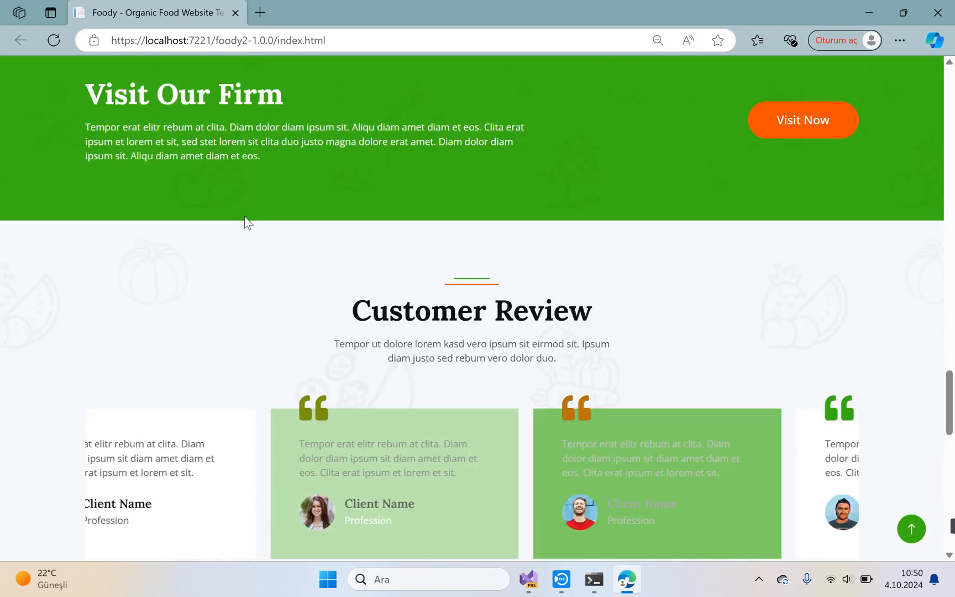
scroll("down", 3)
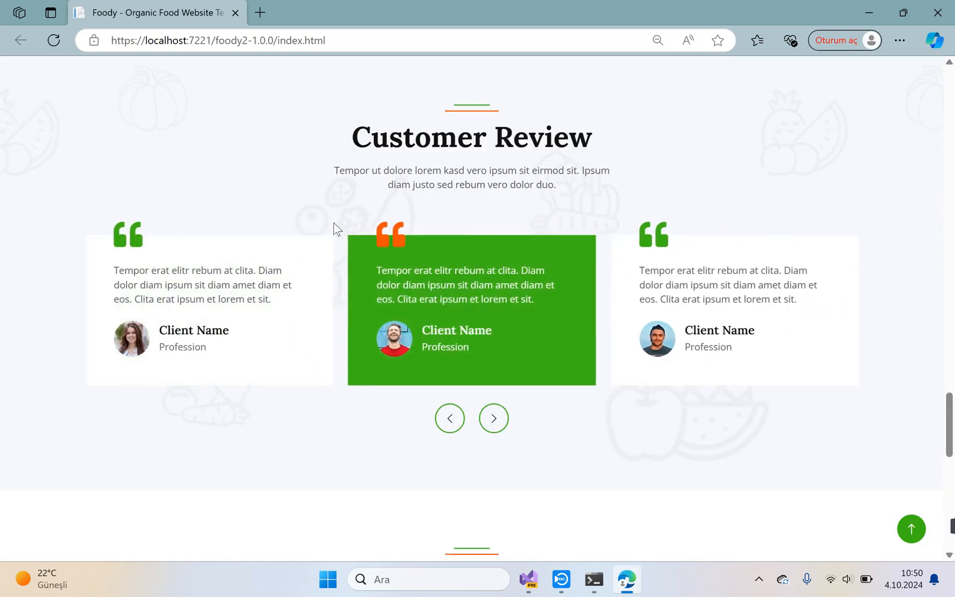
scroll("down", 3)
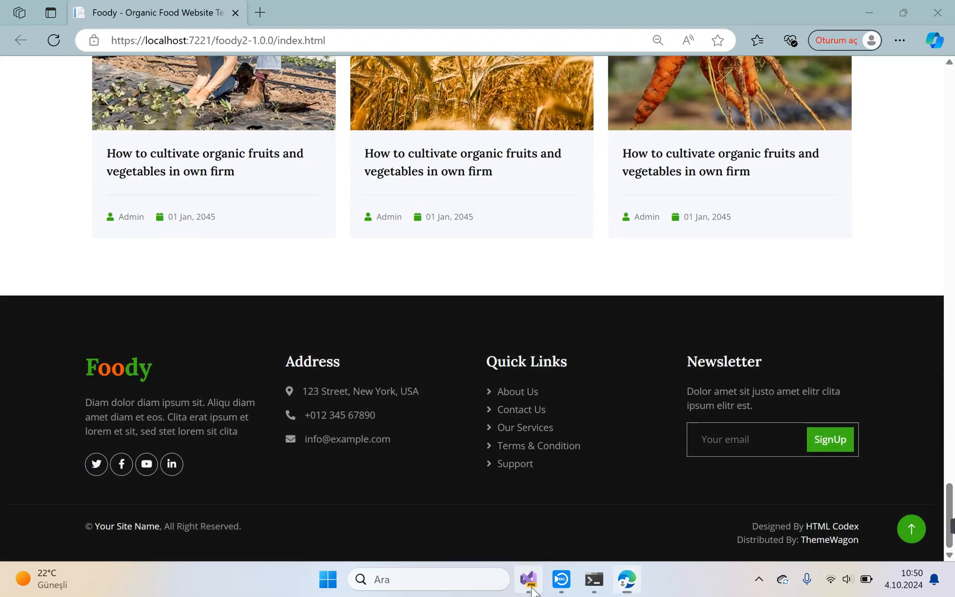
left_click(531, 579)
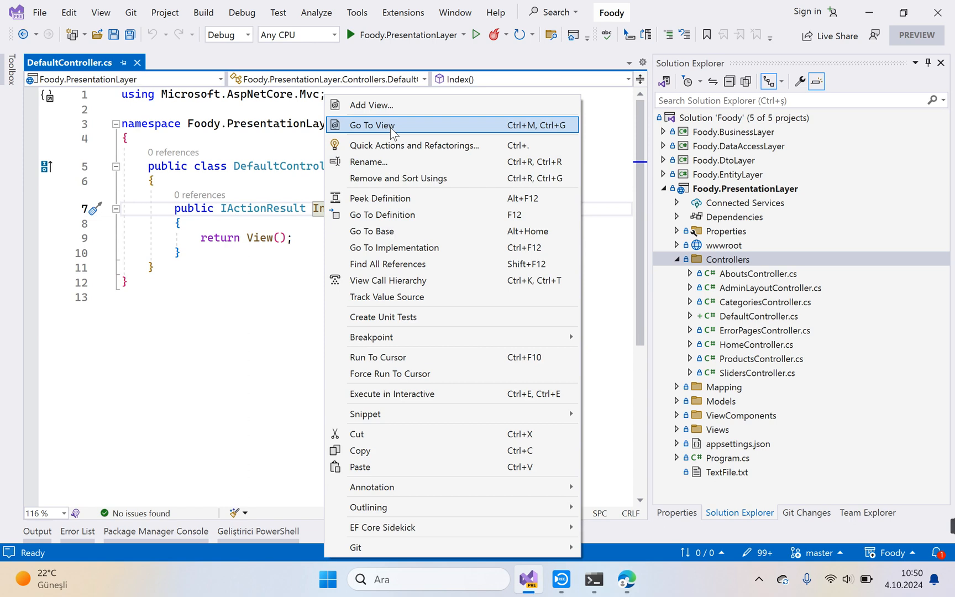
Step: Fill Index.cshtml with the template's index.html markup from wwwroot and save it
left_click(374, 126)
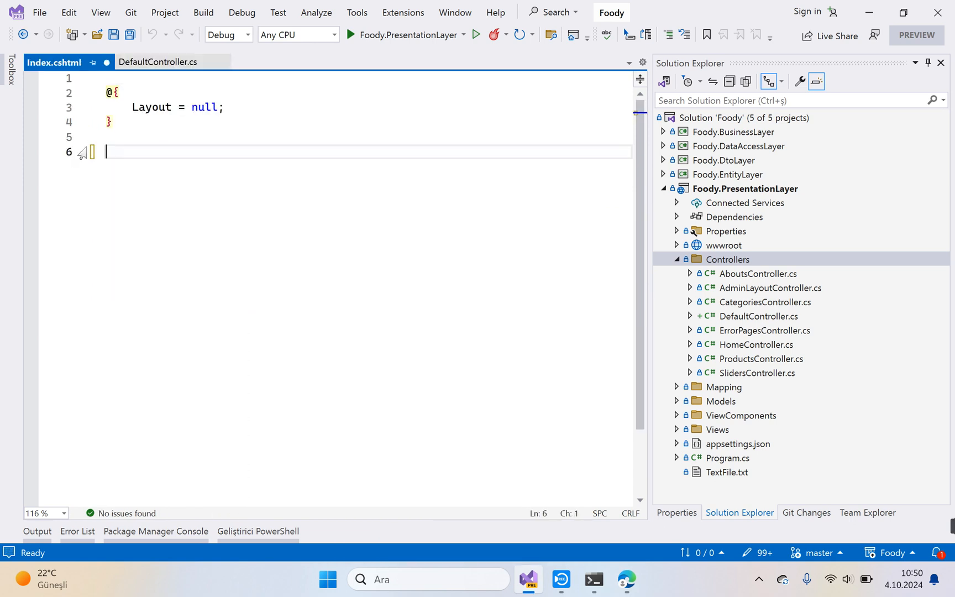
key("Ctrl+S")
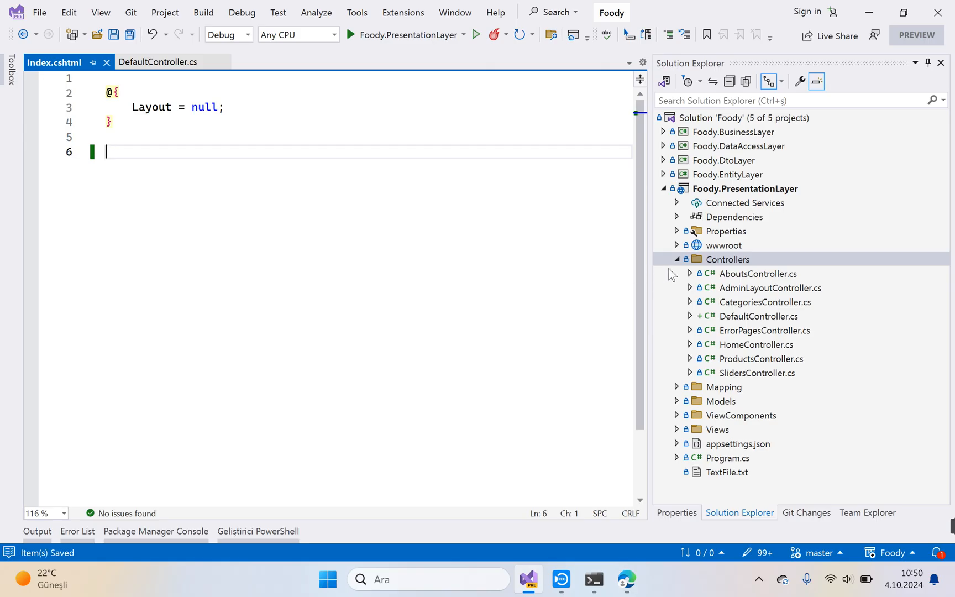
left_click(676, 246)
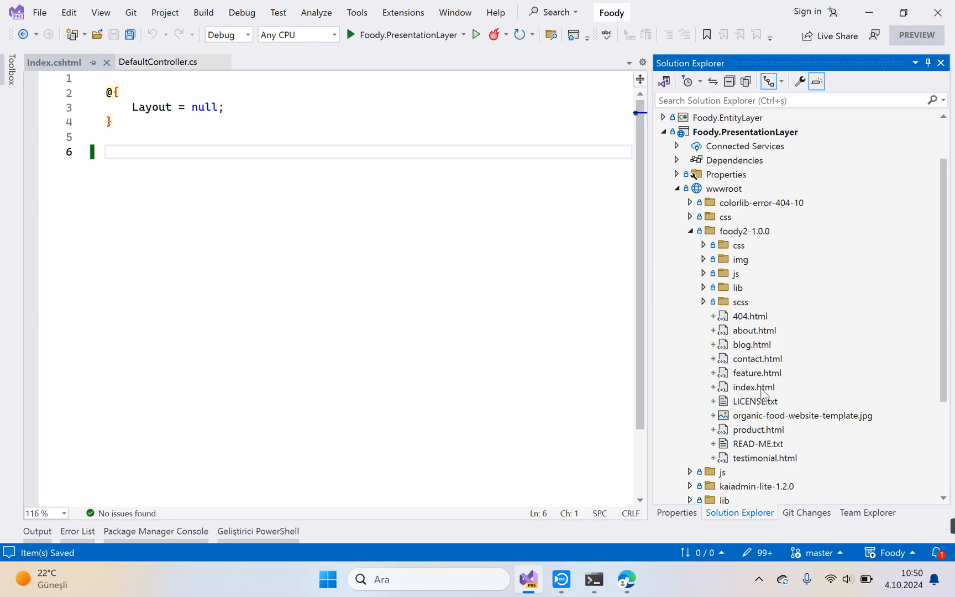
double_click(754, 387)
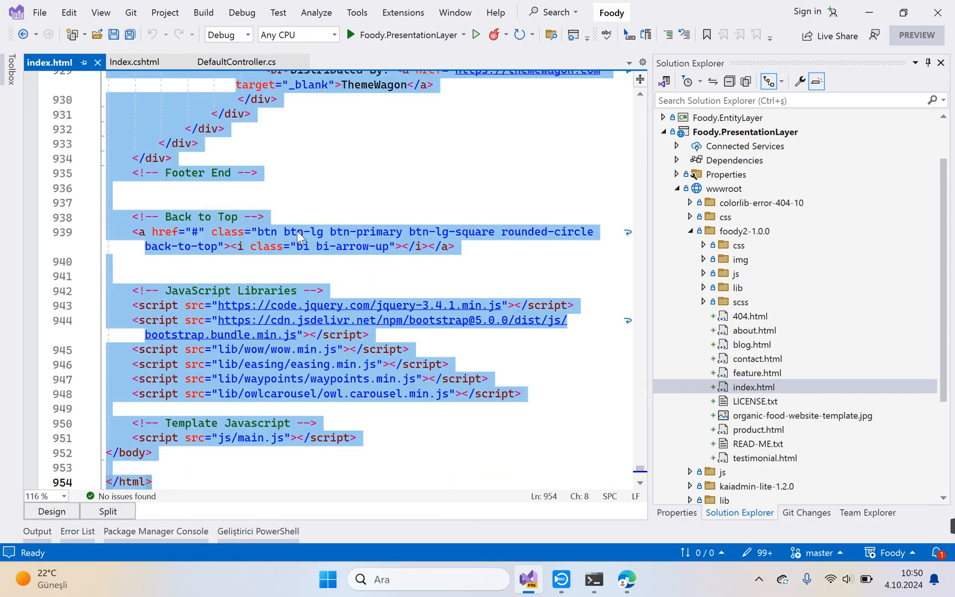
mouse_move(97, 64)
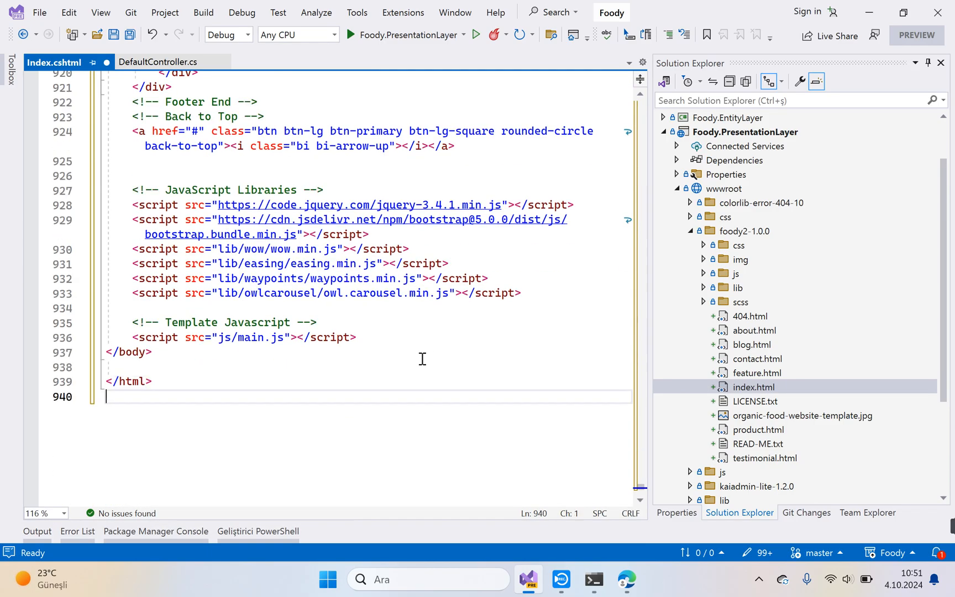
key("Ctrl+s")
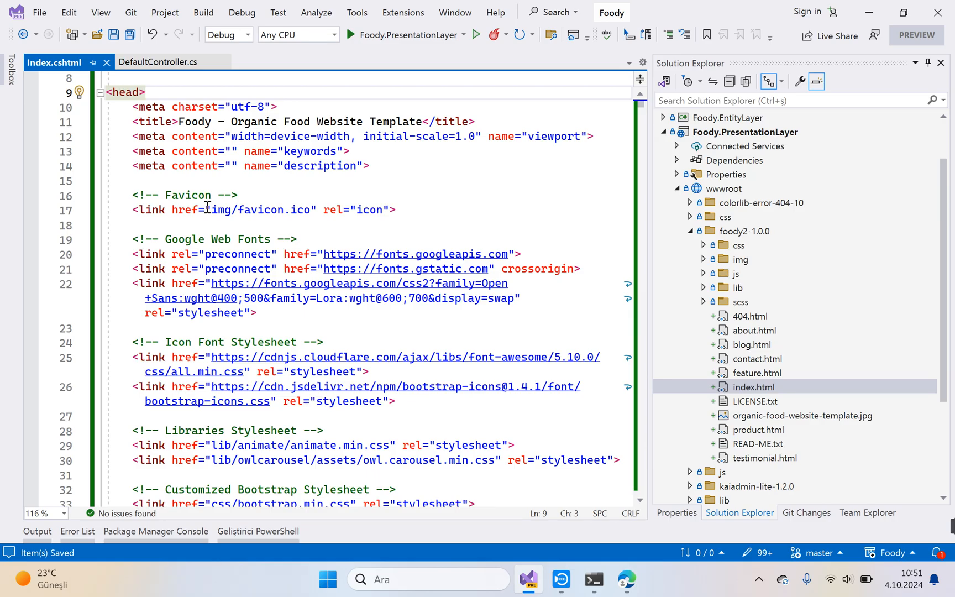
mouse_move(608, 279)
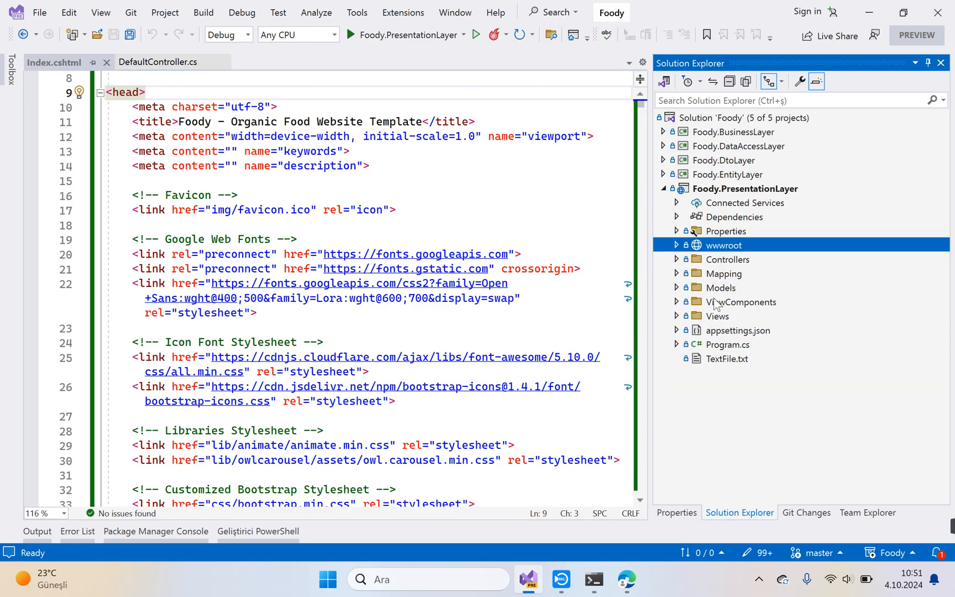
Step: Create a new folder named DefaultViewComponents inside ViewComponents
right_click(723, 245)
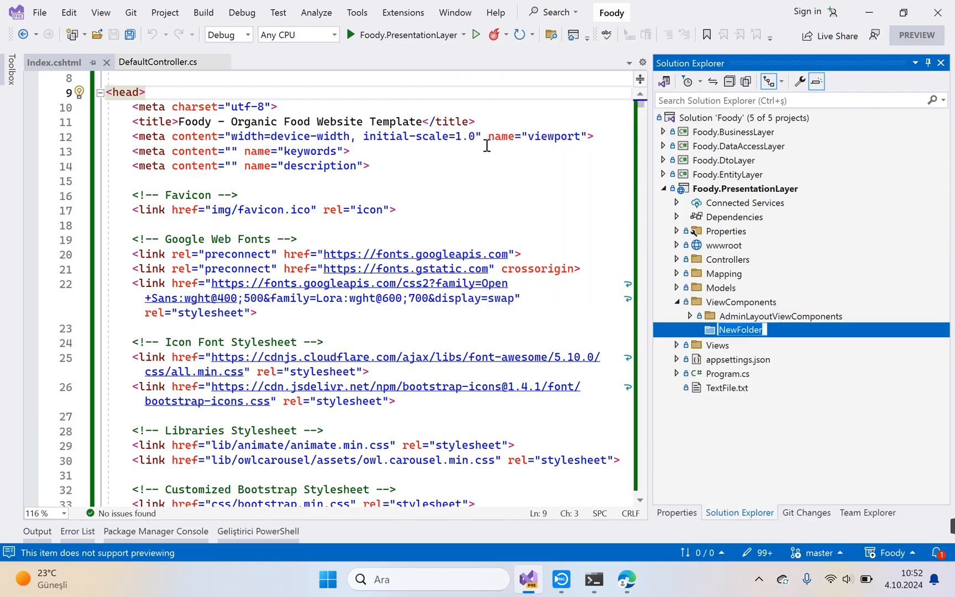
type("DefaultViewC")
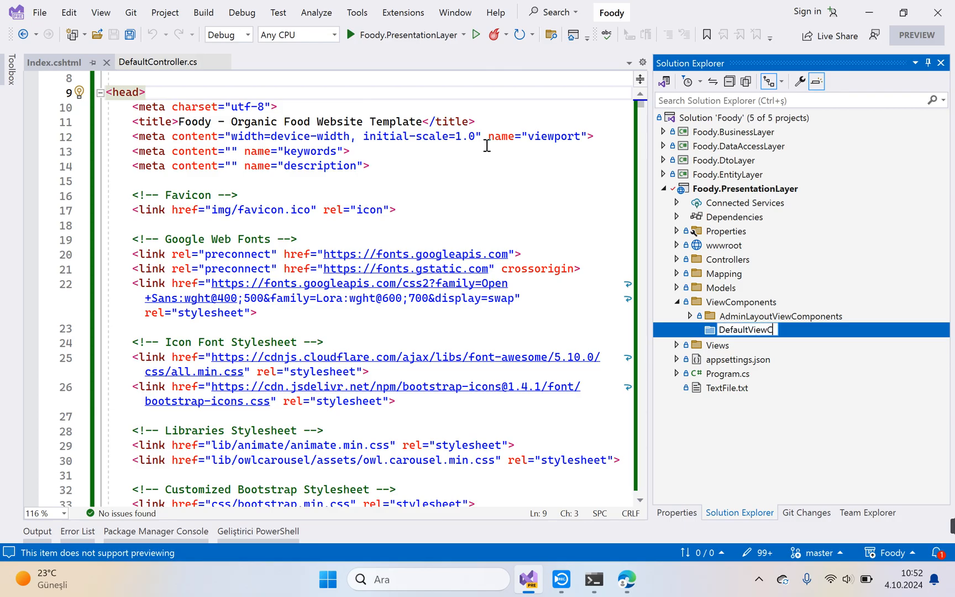
key("Enter")
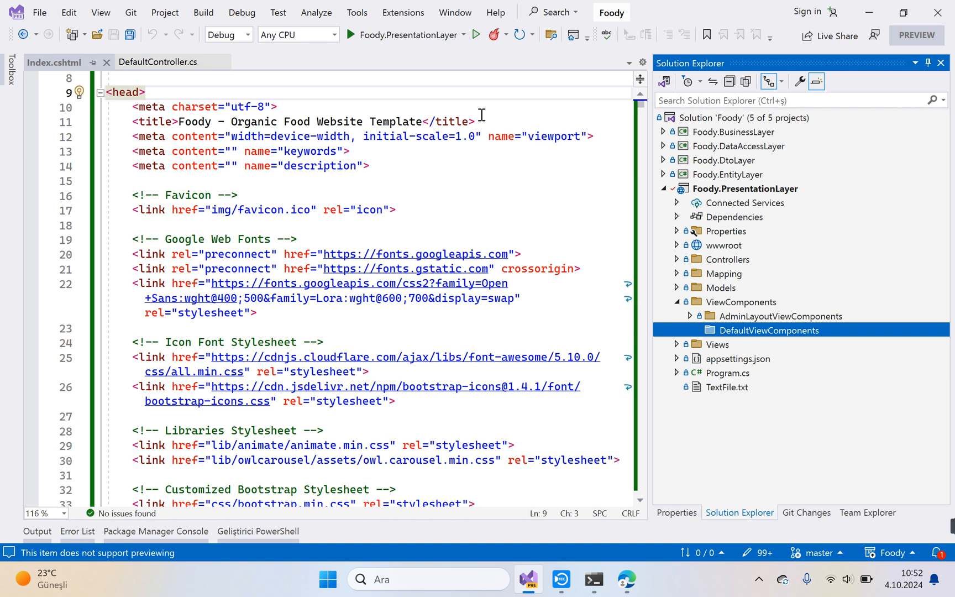
mouse_move(718, 345)
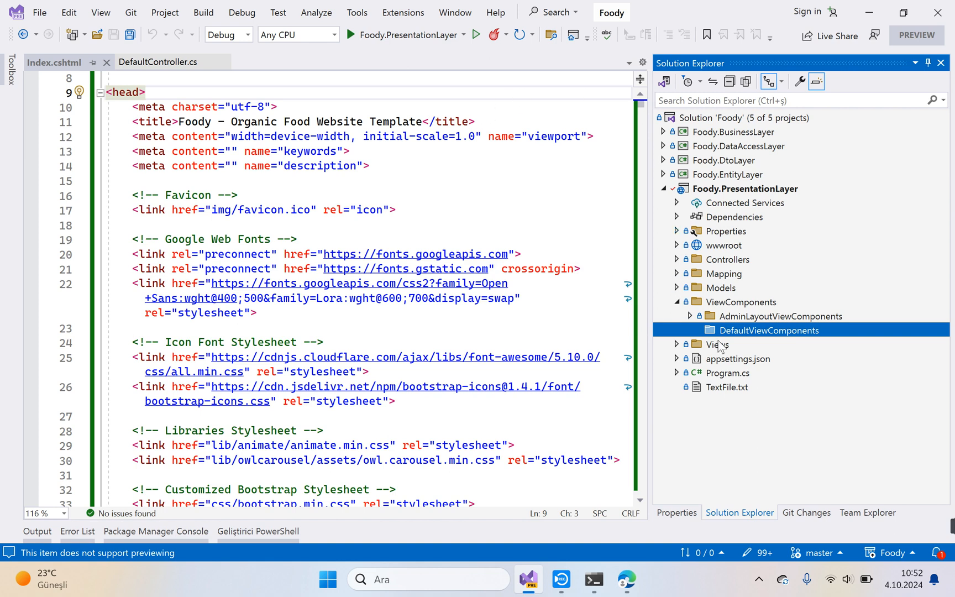
mouse_move(721, 338)
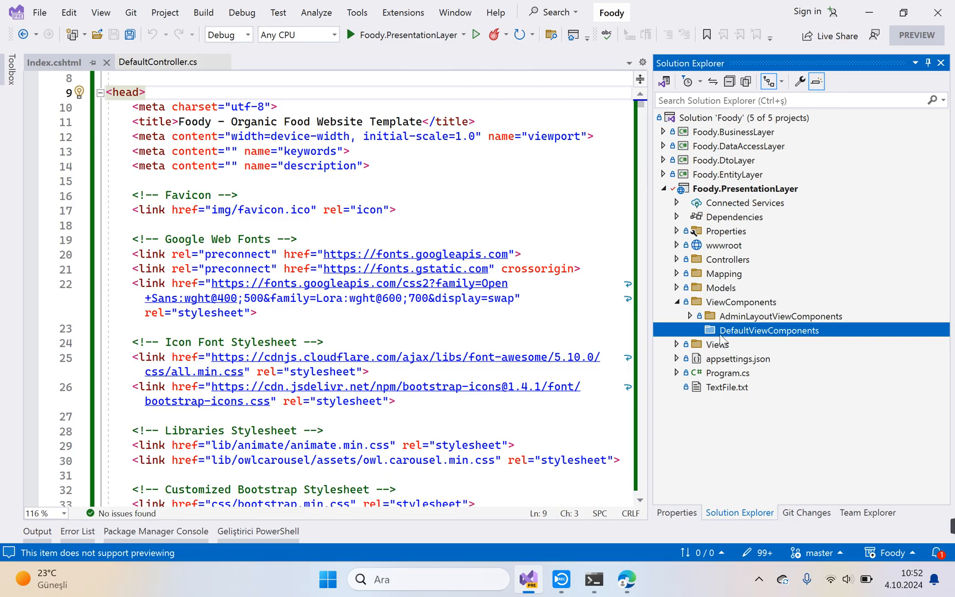
Step: Start adding a new class to the DefaultViewComponents folder
right_click(769, 330)
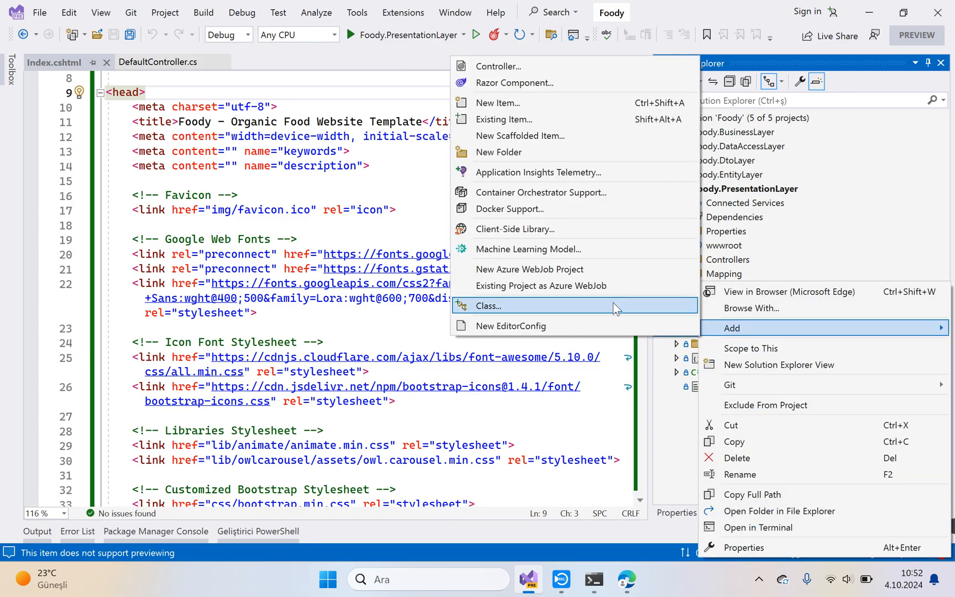
left_click(510, 306)
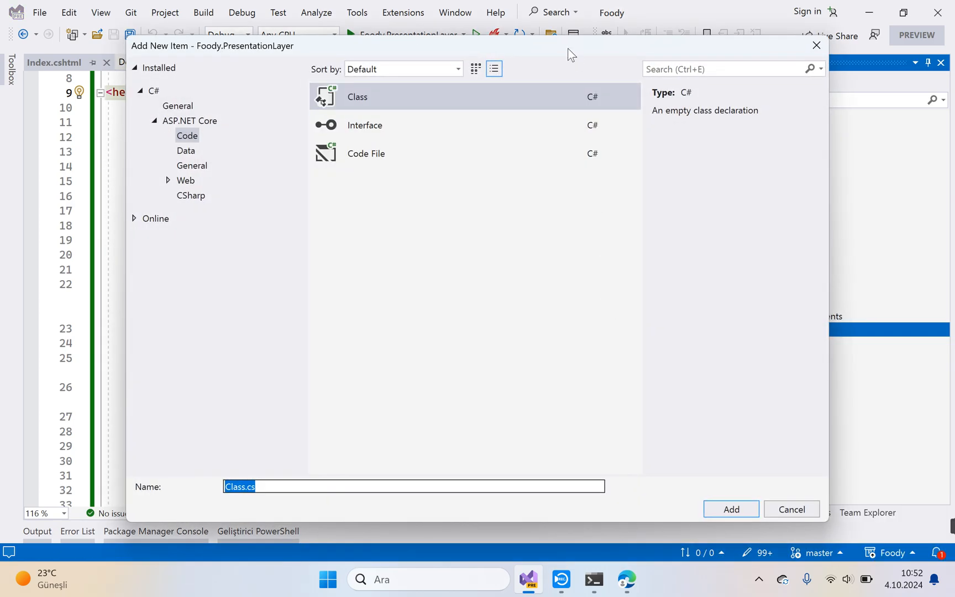
type("He")
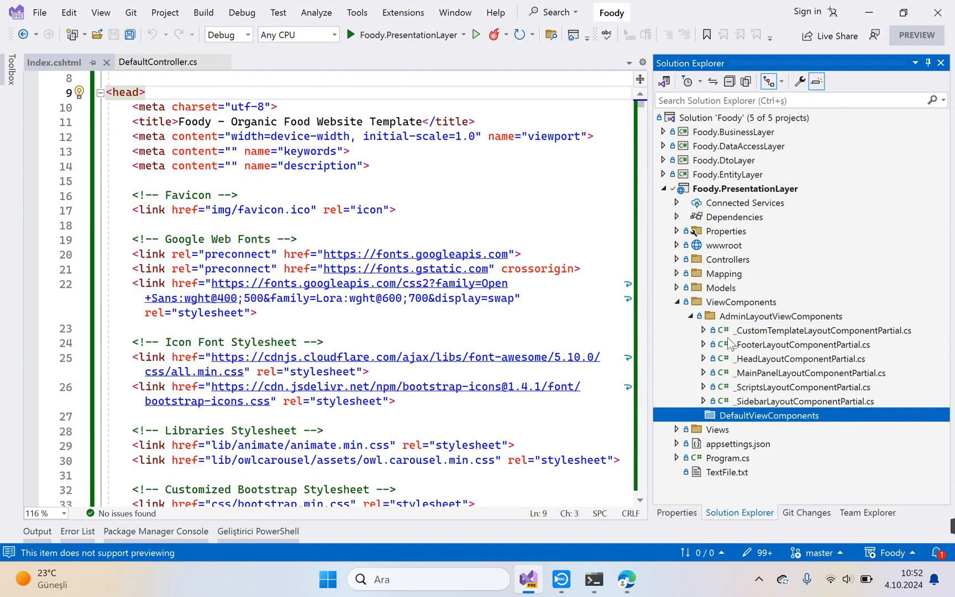
mouse_move(812, 342)
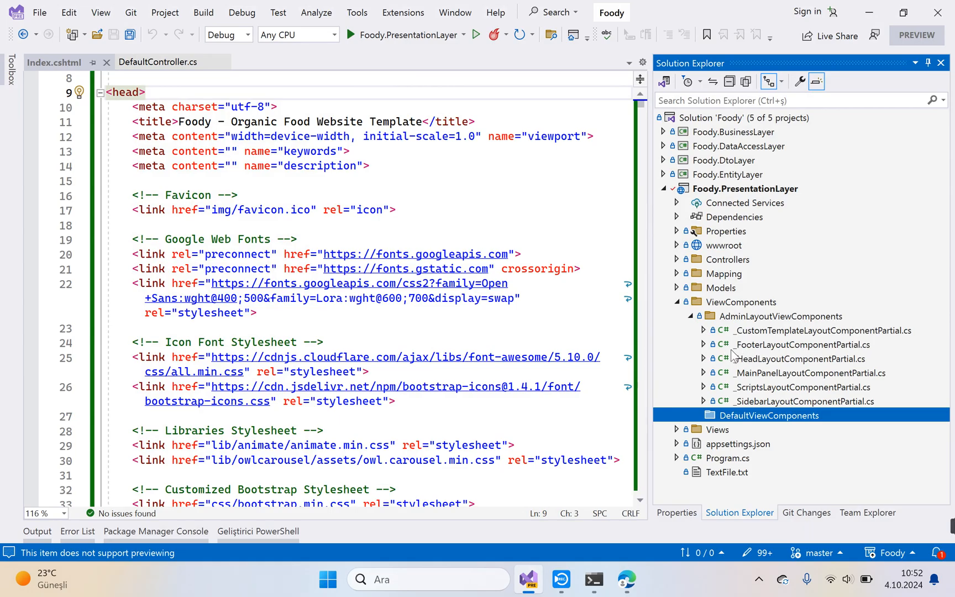
left_click(690, 316)
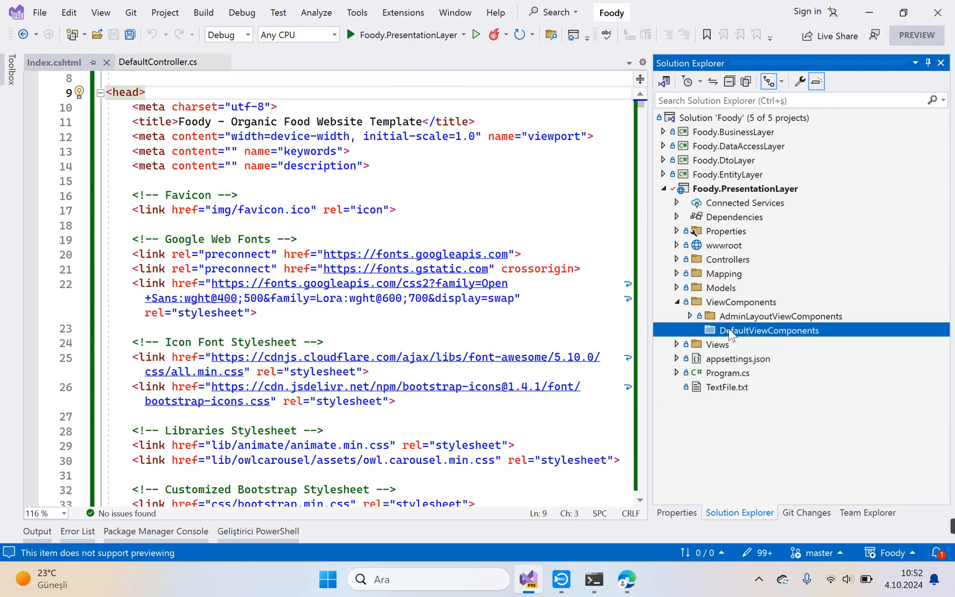
right_click(769, 329)
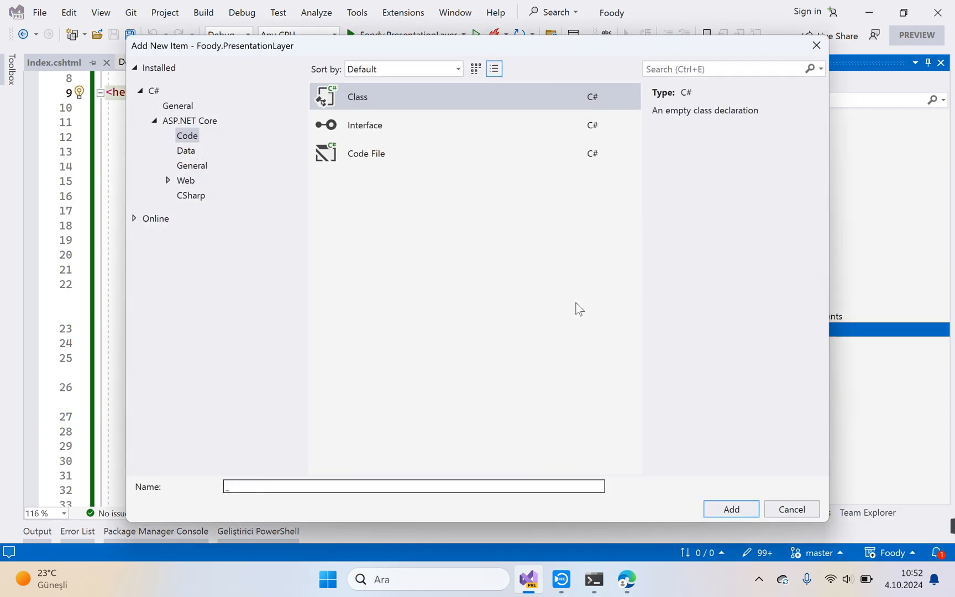
Step: Name the class _DefaultHeadSectionComponentPartial and create it
type("_Default")
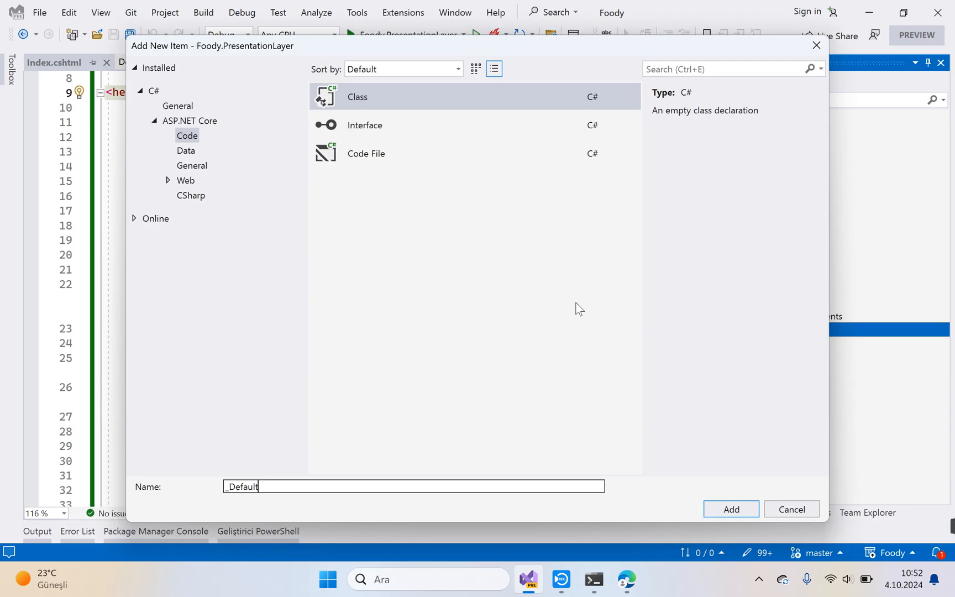
type("Head")
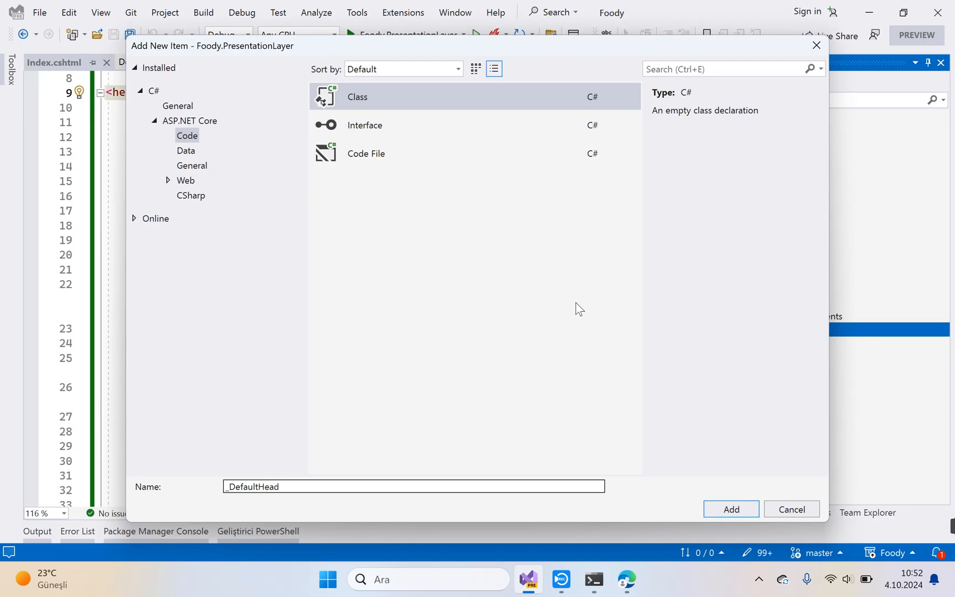
type("Section")
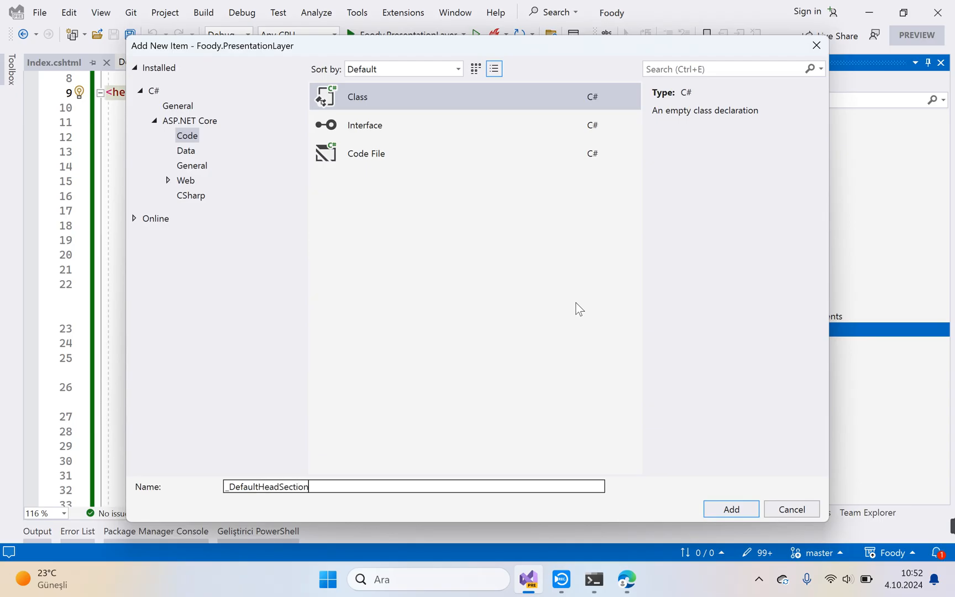
type("CompontnP")
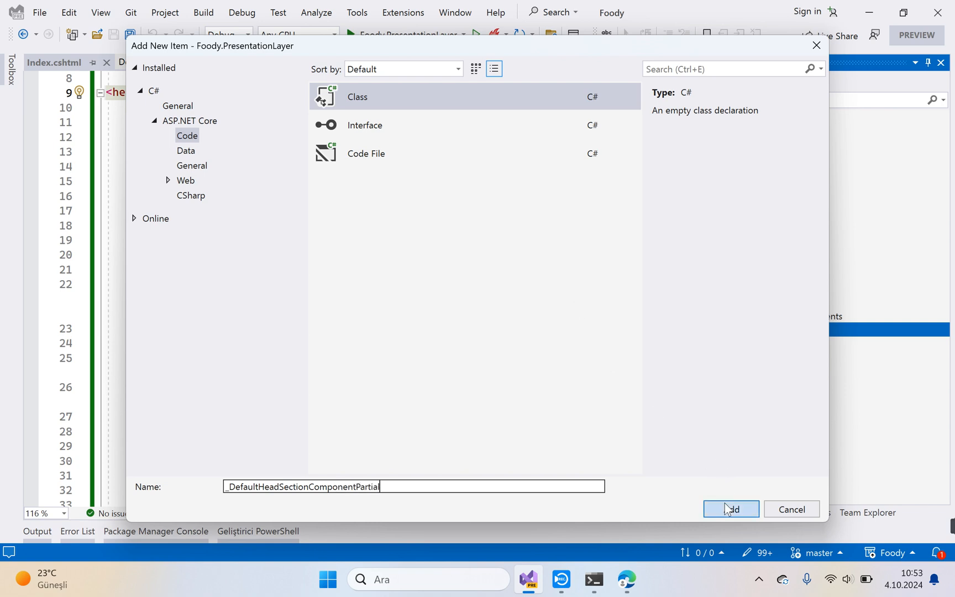
left_click(731, 509)
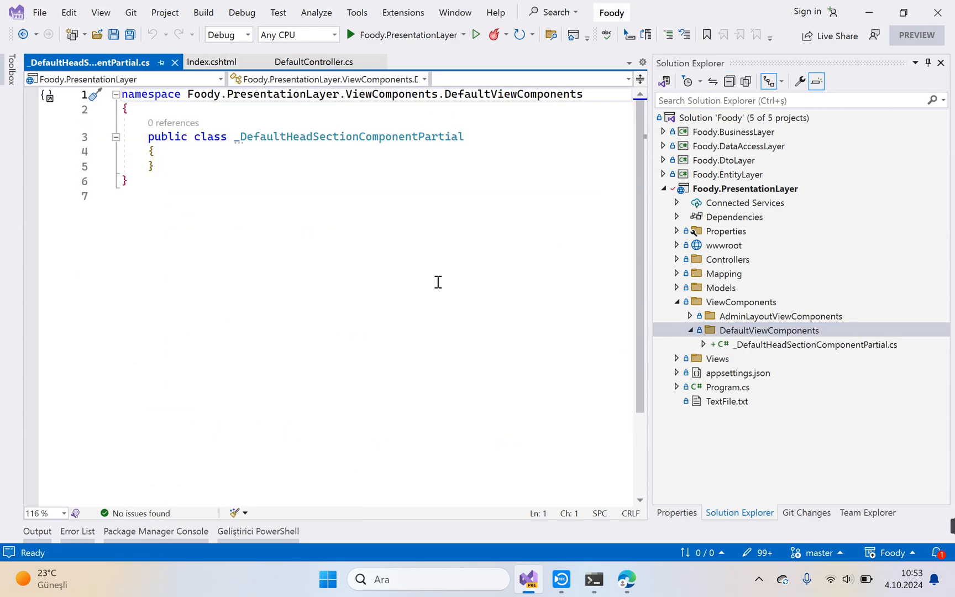
Step: Inherit ViewComponent and add public IViewComponentResult Invoke() returning View()
type(":")
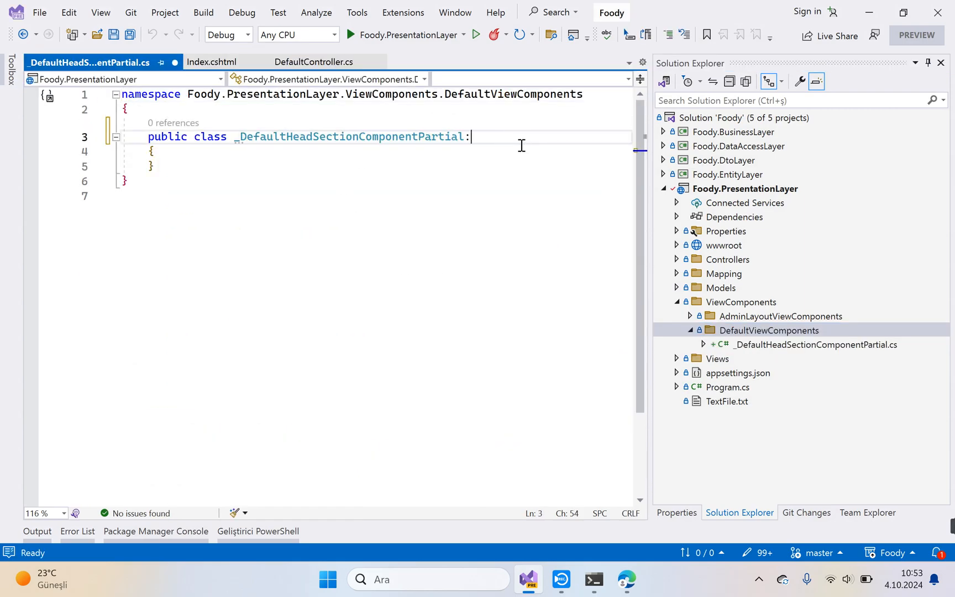
type("V")
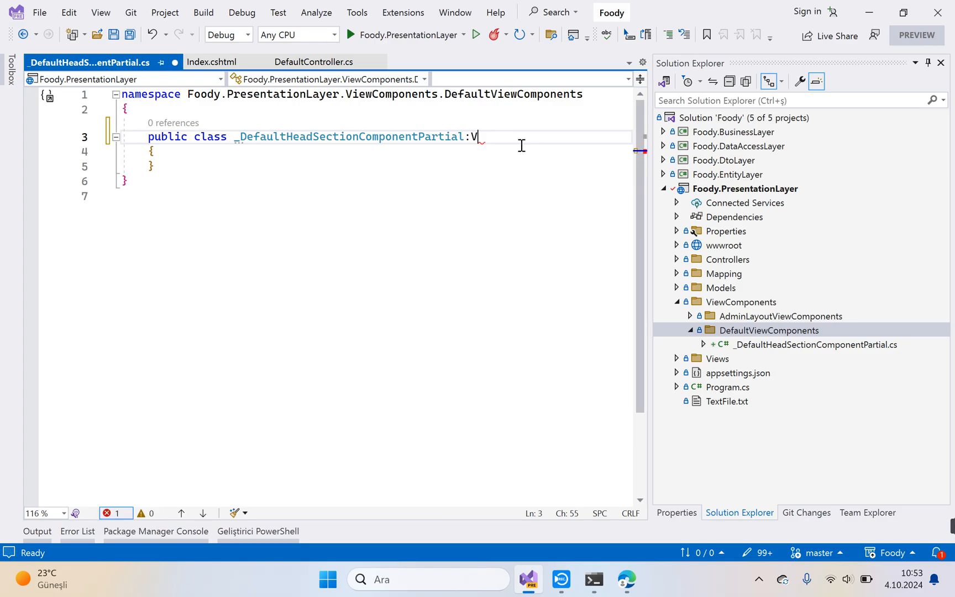
type("iewComponent")
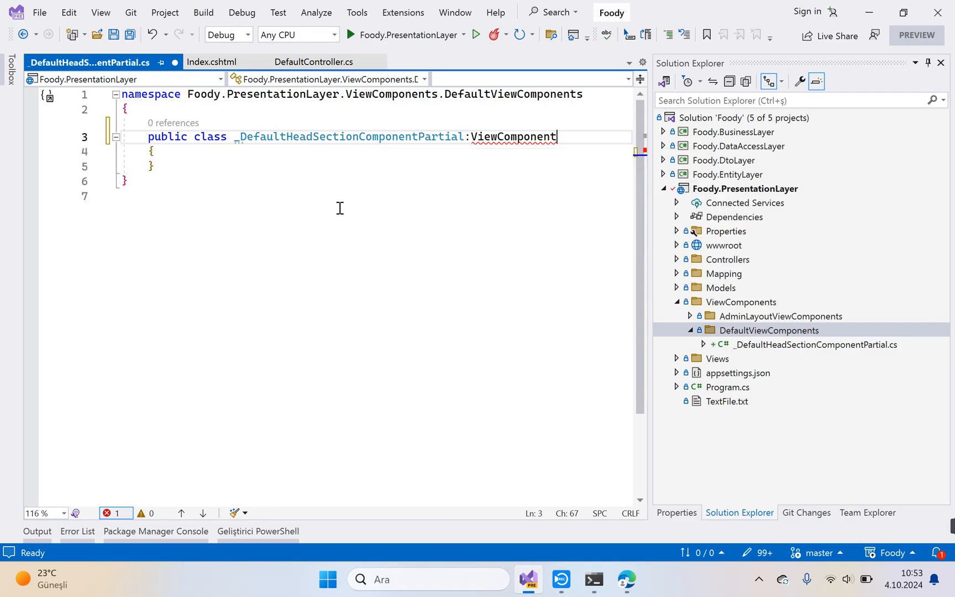
type("p")
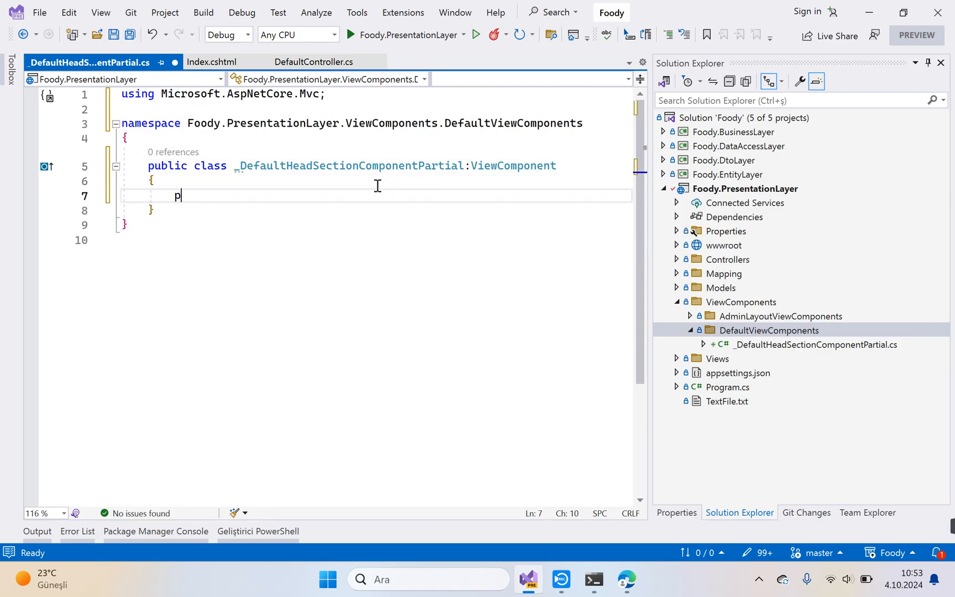
type("ublic IView")
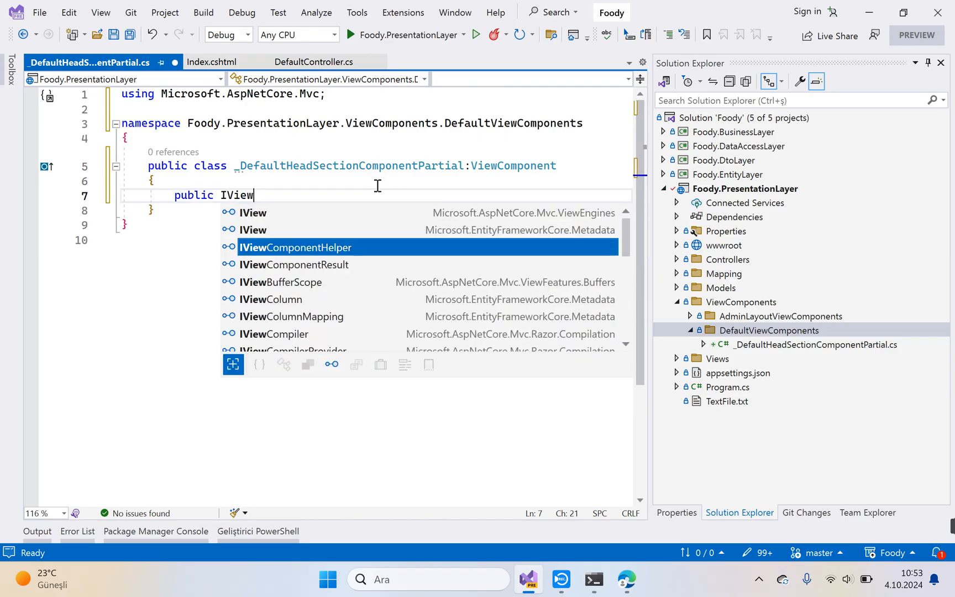
type("ComponentResult Invoke")
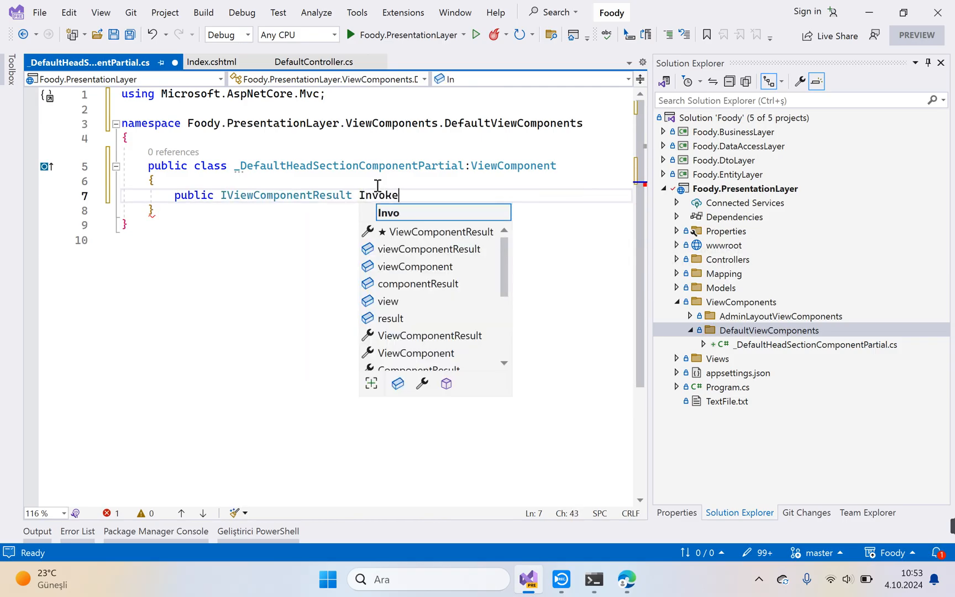
type("()")
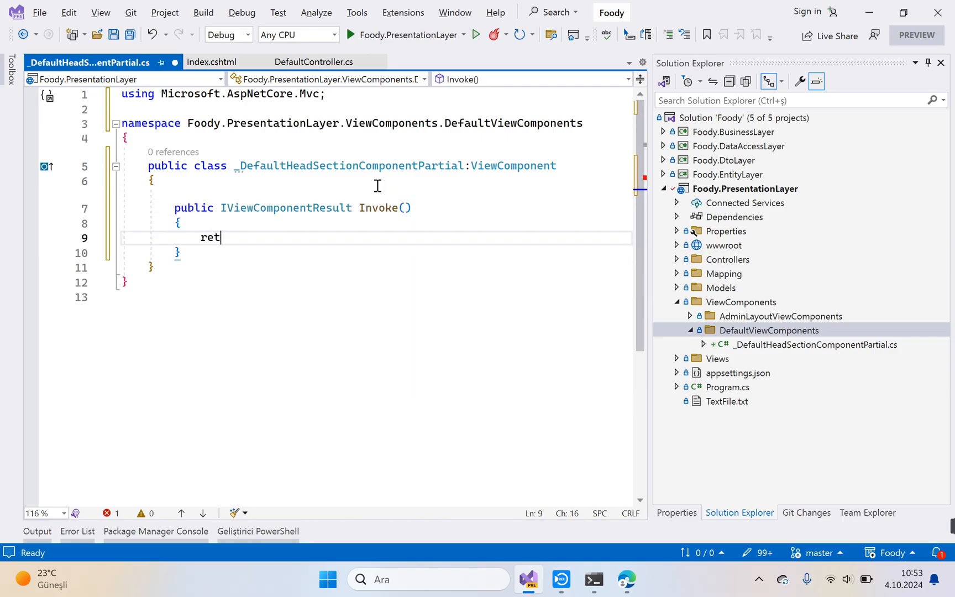
type("urn View();")
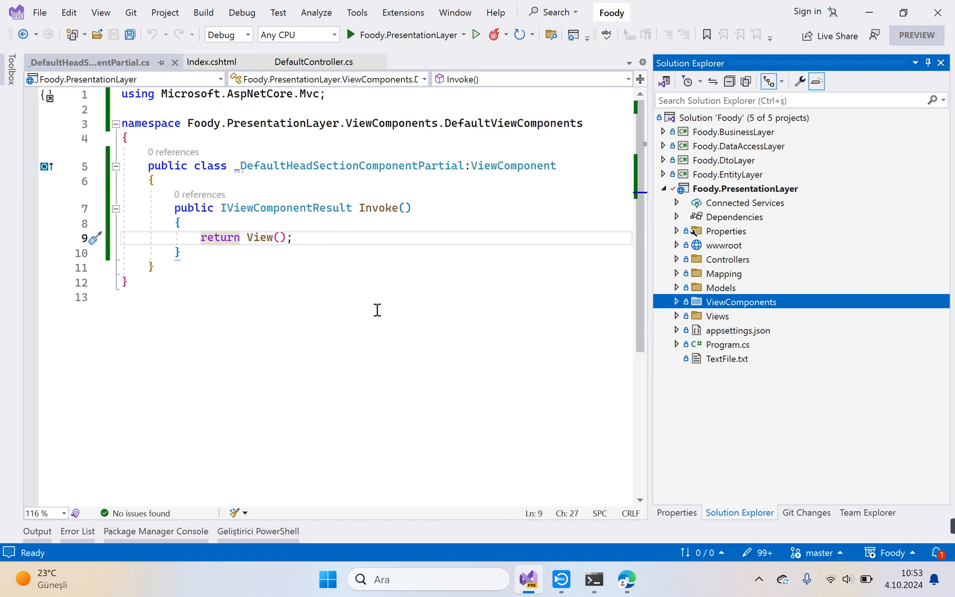
mouse_move(334, 161)
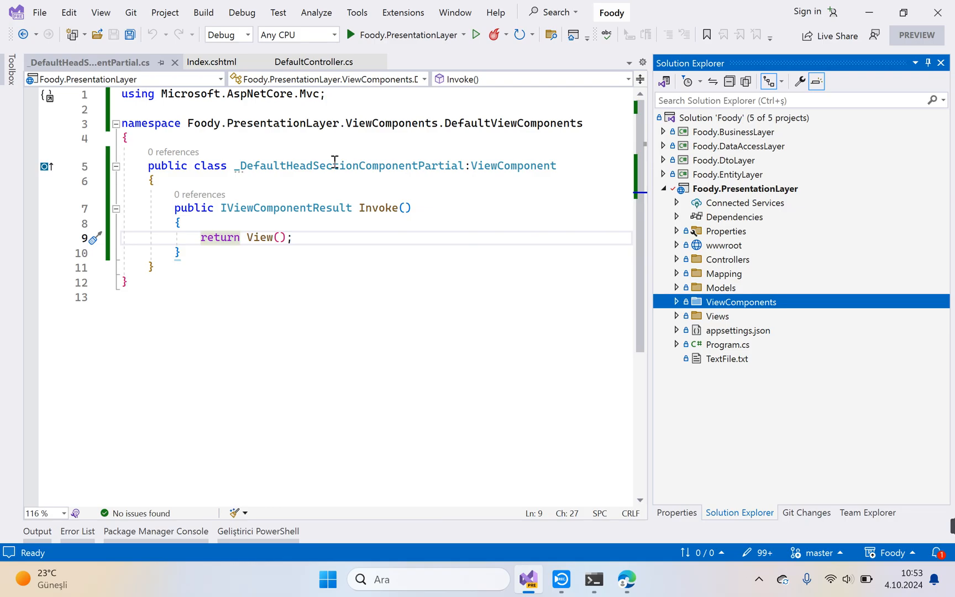
Step: Copy the class name and create a _DefaultHeadSectionComponentPartial folder under Views/Shared/Components
double_click(347, 165)
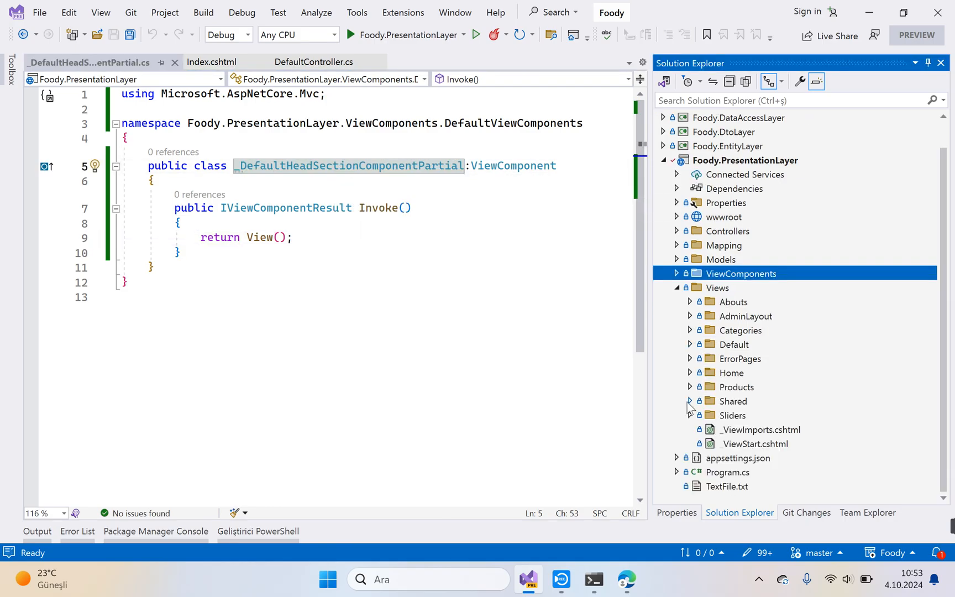
left_click(691, 402)
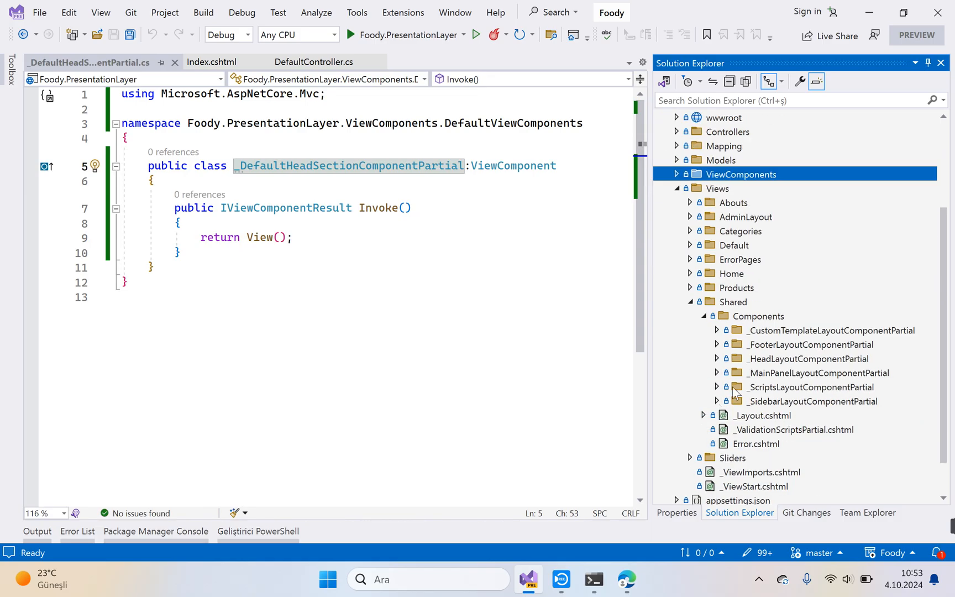
right_click(742, 174)
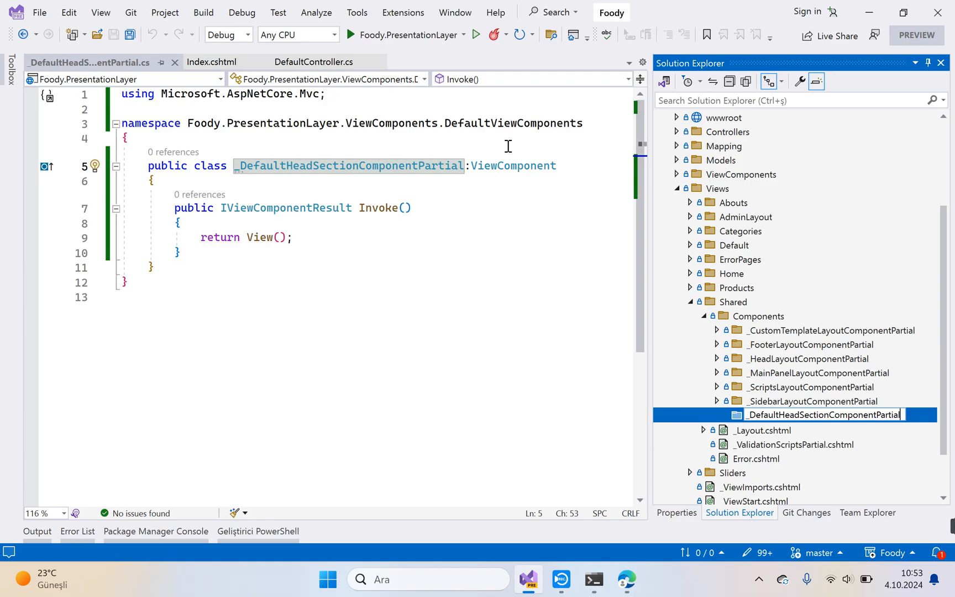
right_click(822, 415)
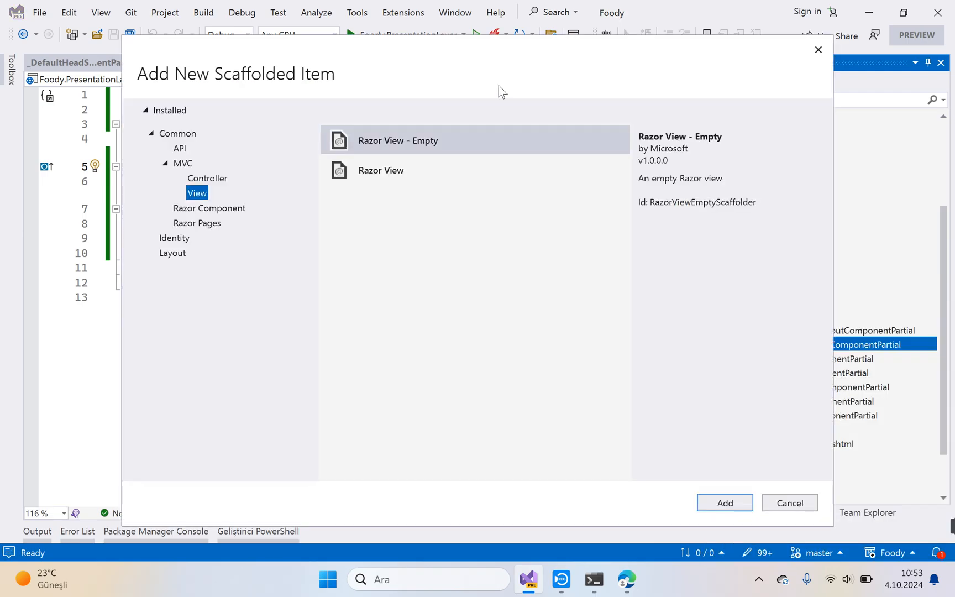
Step: Create a partial Razor View - Empty named Default in the component folder
left_click(789, 502)
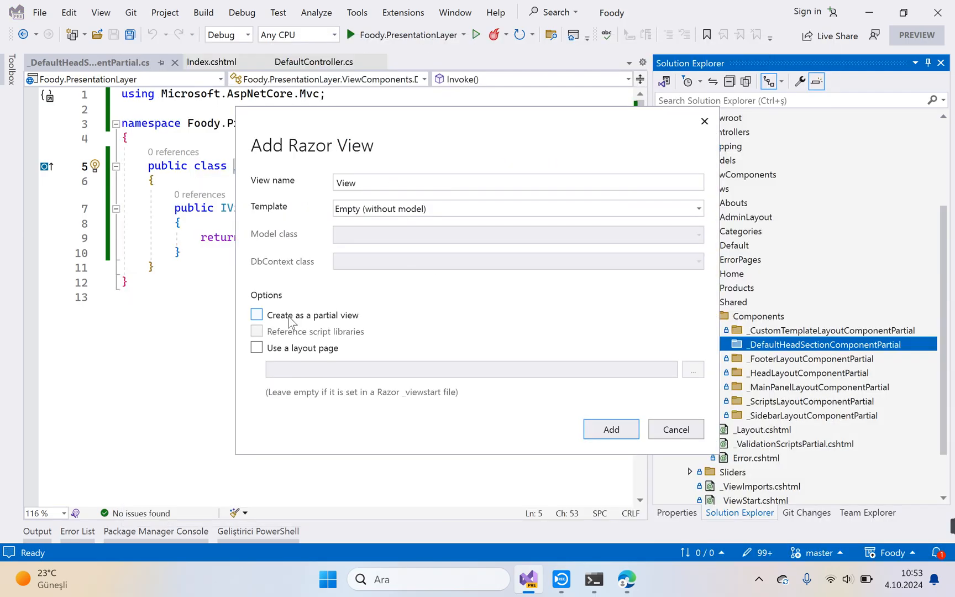
left_click(257, 315)
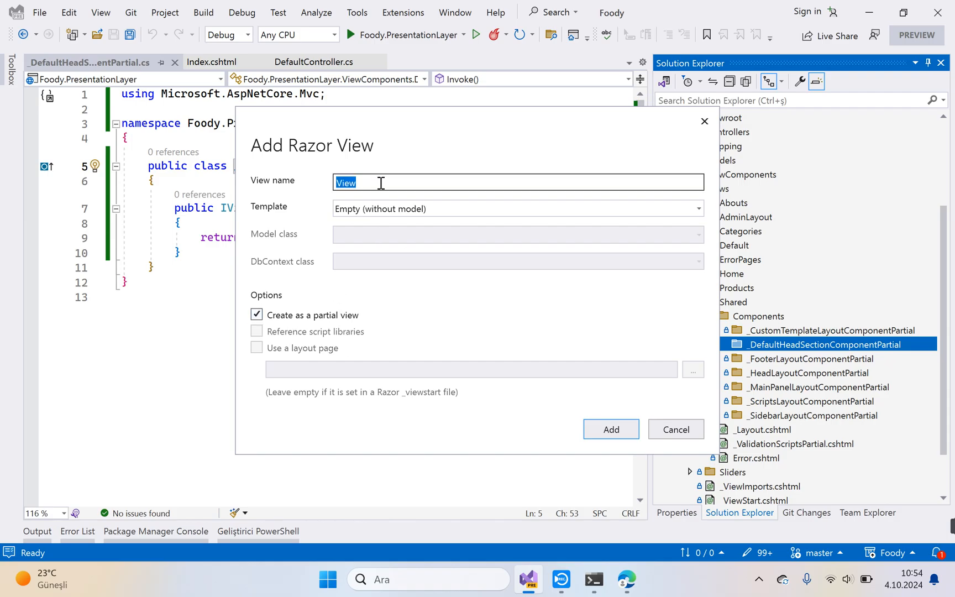
type("DEfau")
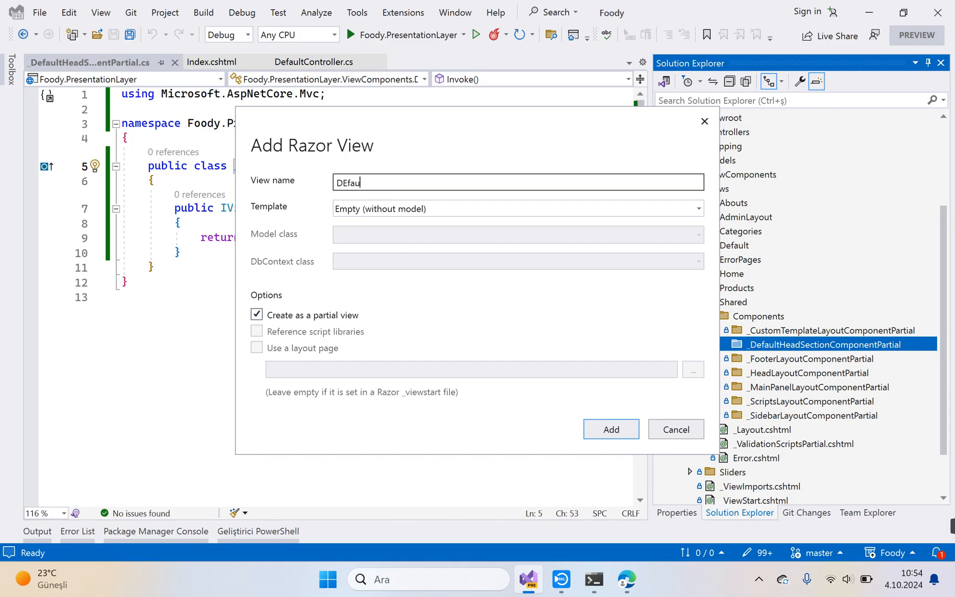
type("Default")
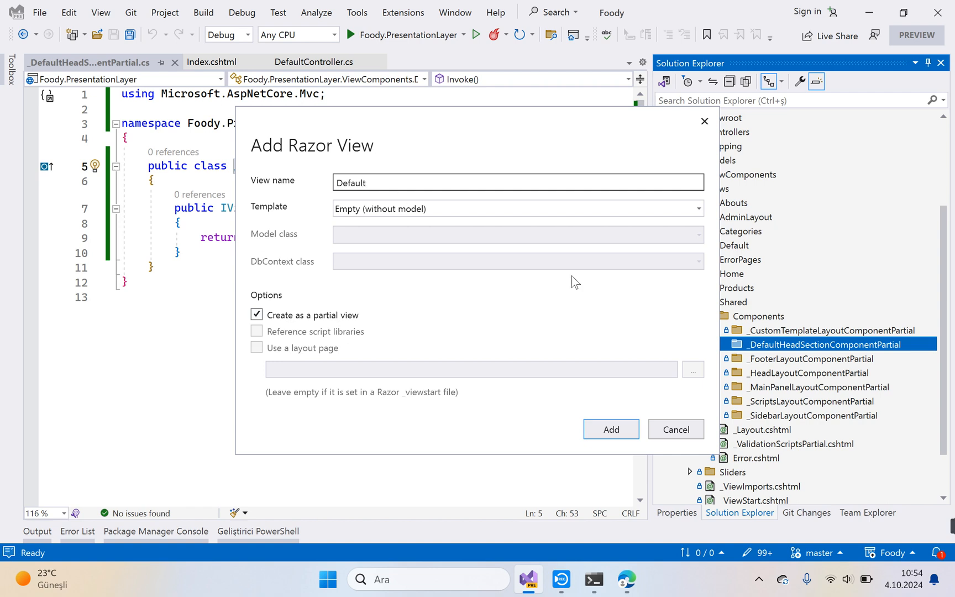
left_click(611, 430)
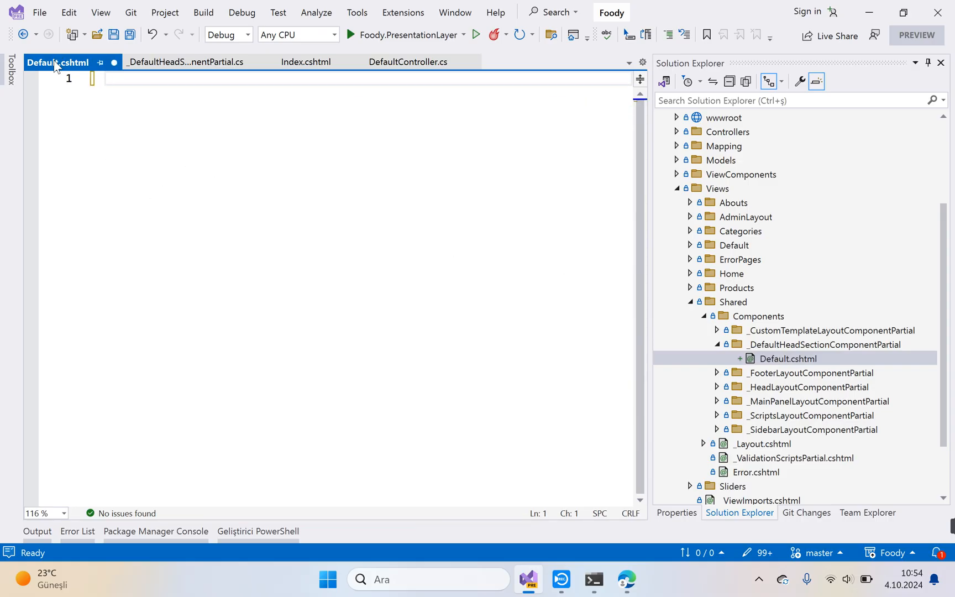
Step: Save Default.cshtml, then cut the <head> block out of Index.cshtml and return to the Default view
key("Ctrl+s")
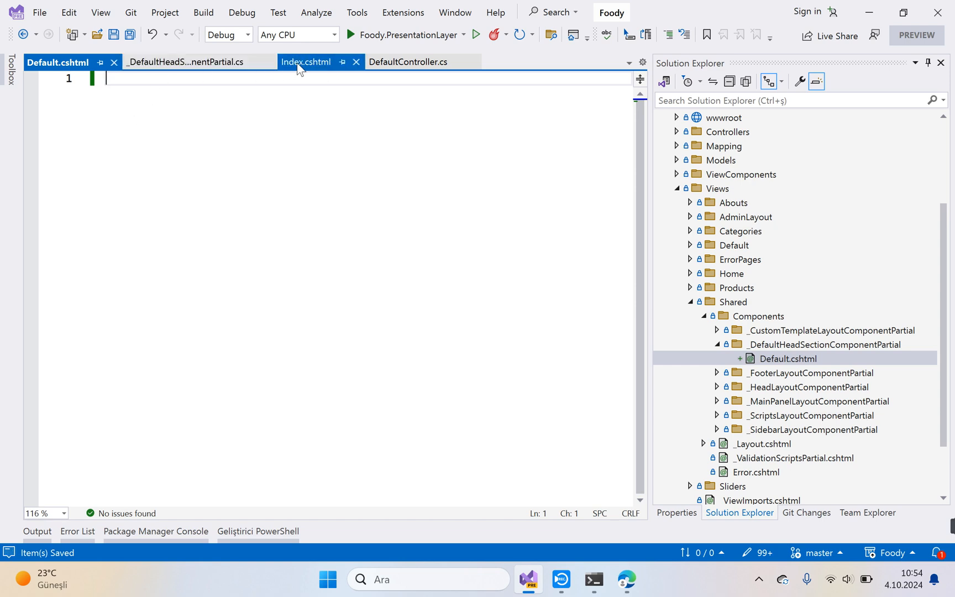
left_click(306, 61)
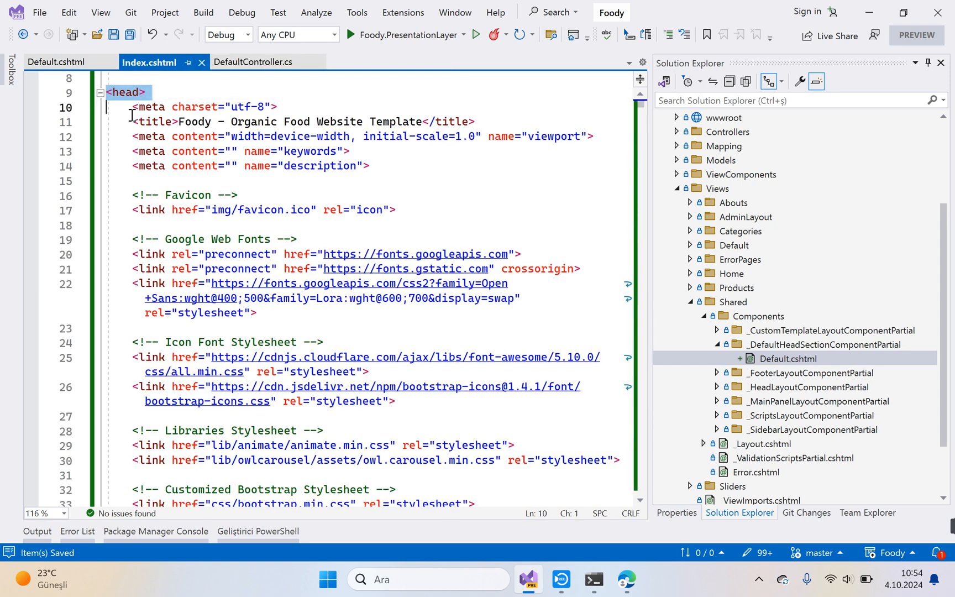
left_click(99, 93)
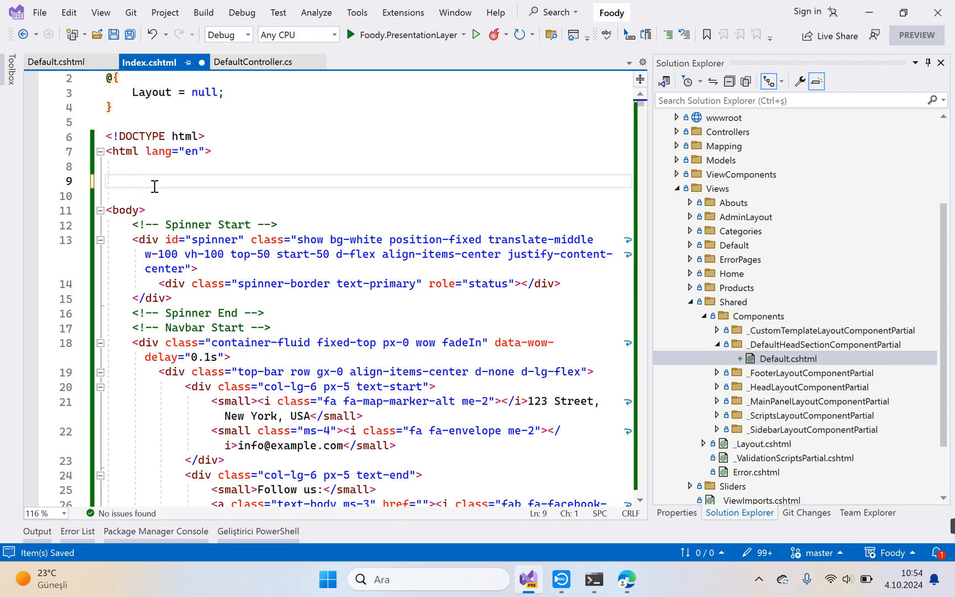
left_click(109, 182)
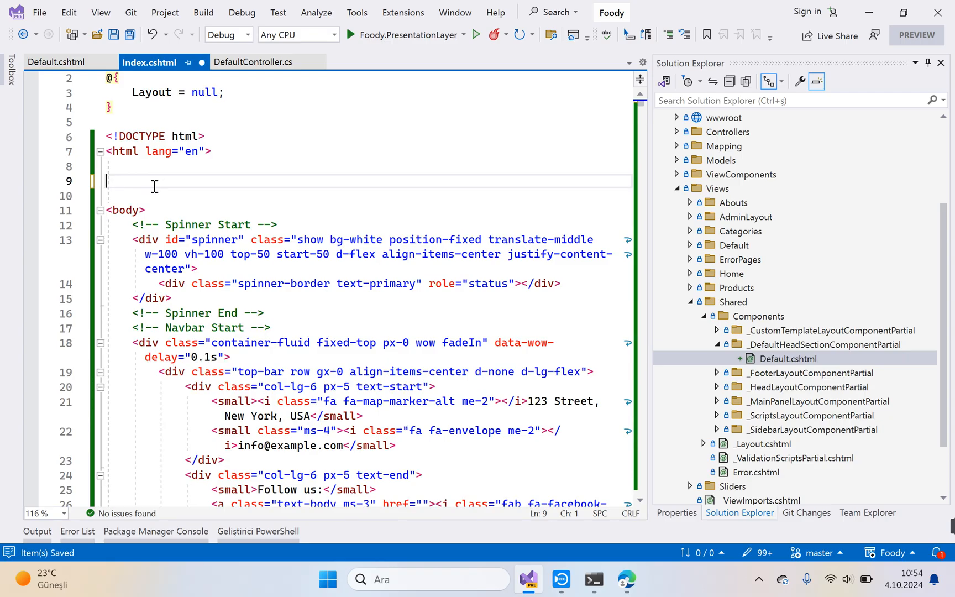
left_click(56, 63)
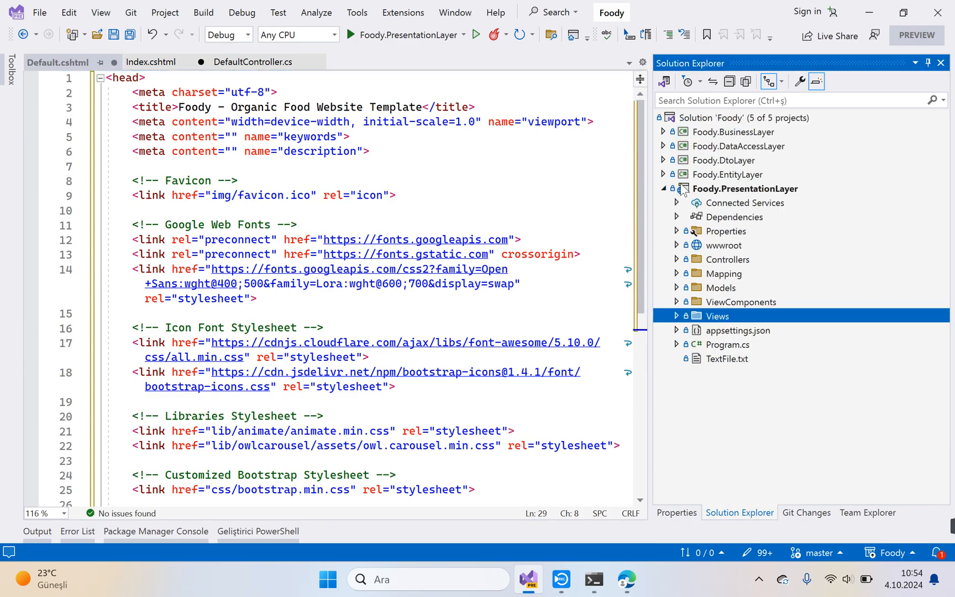
Step: Prefix the local favicon and stylesheet hrefs in Default.cshtml with /foody2-1.0.0/ from wwwroot
left_click(676, 245)
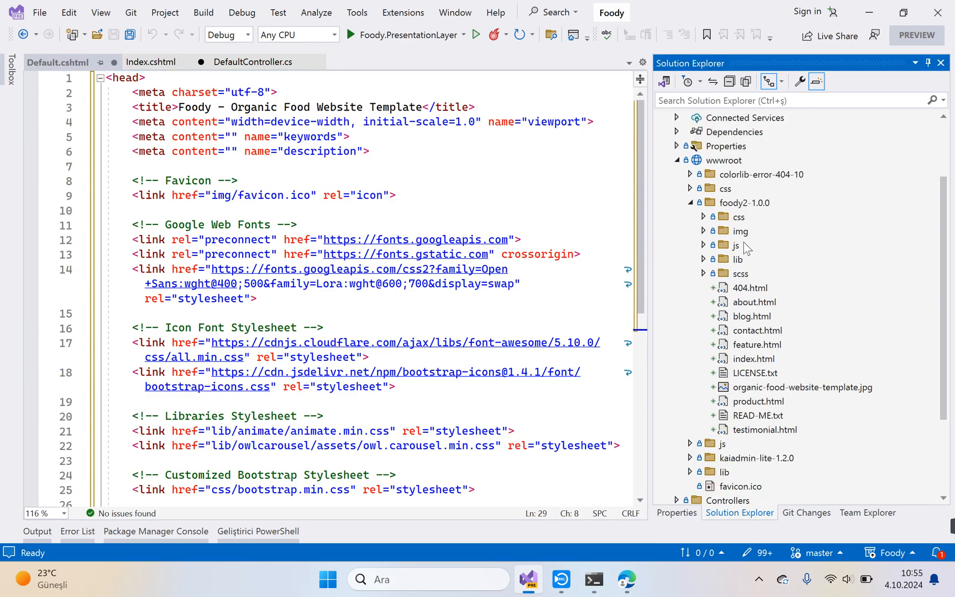
left_click(744, 202)
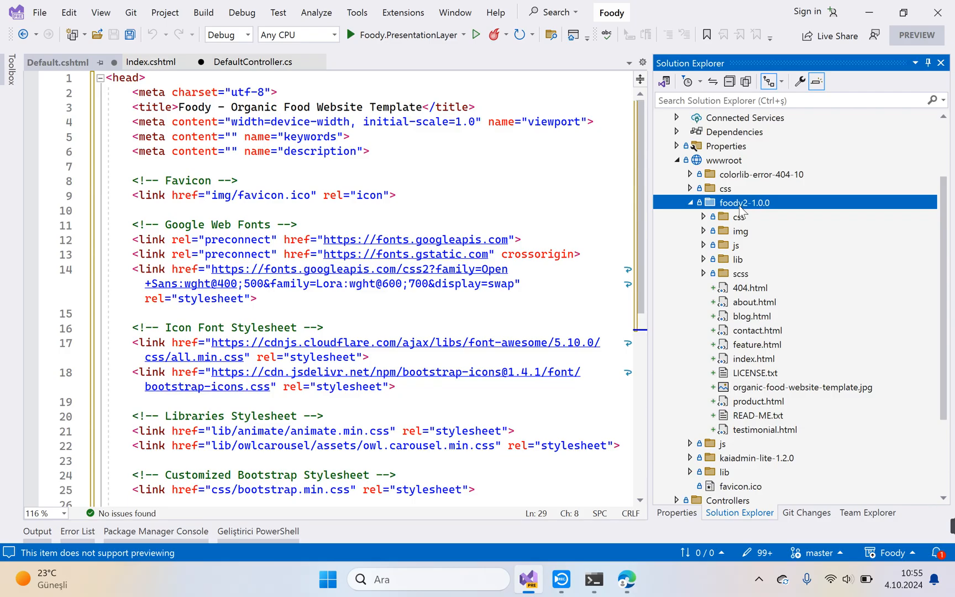
right_click(744, 202)
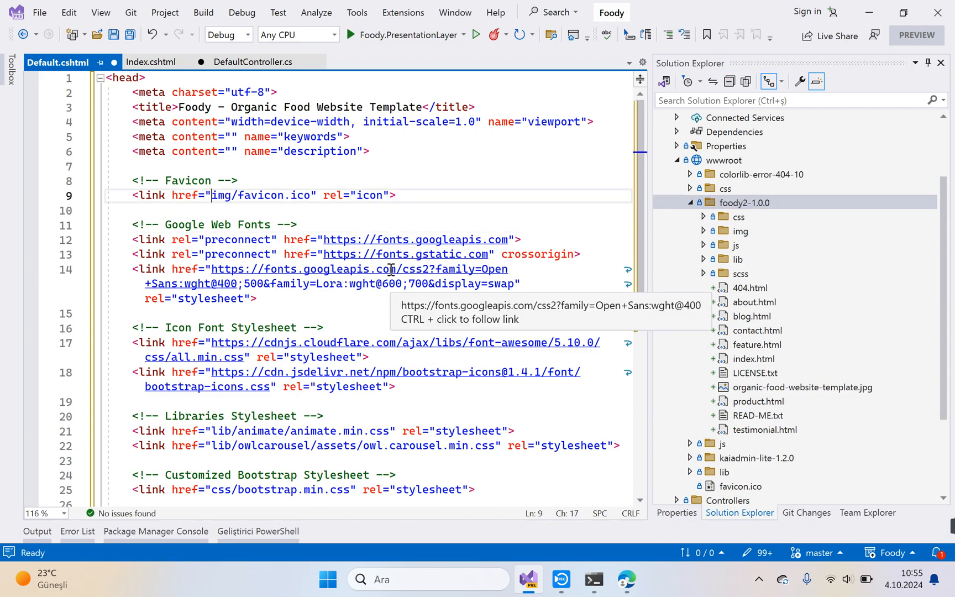
type("/foody2-1.0.0/")
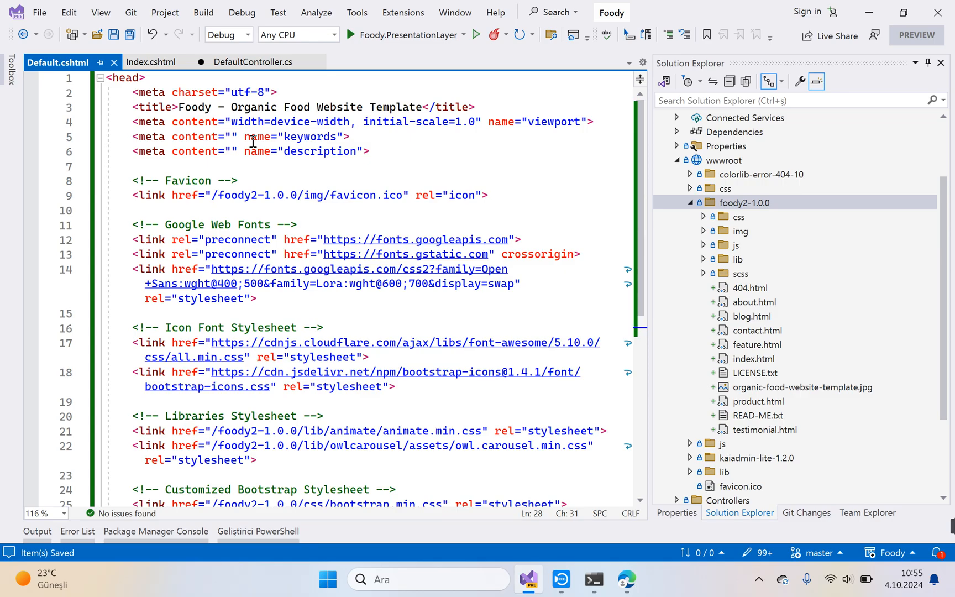
left_click(152, 62)
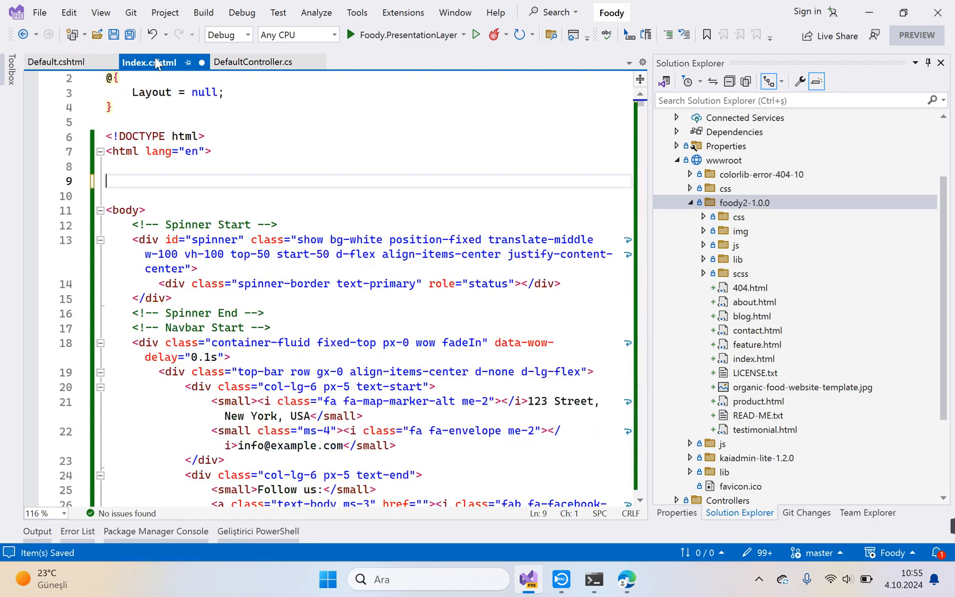
type("@await Component.")
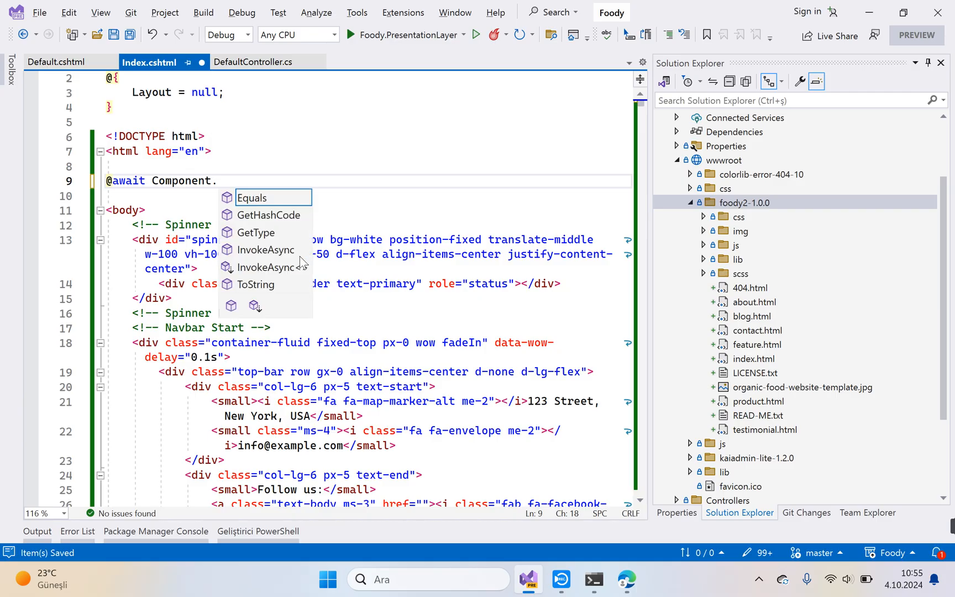
left_click(266, 250)
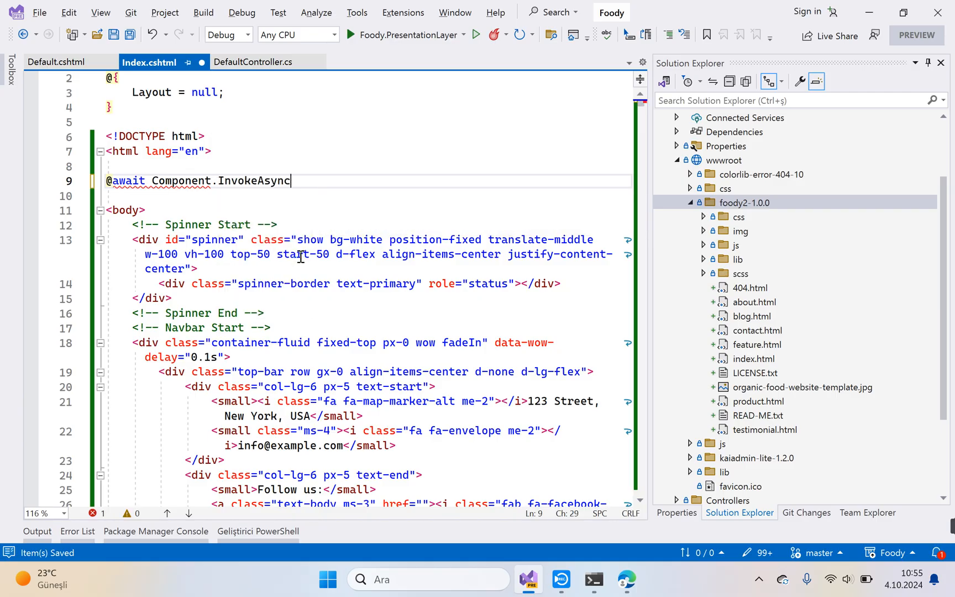
type("(\"Component\")")
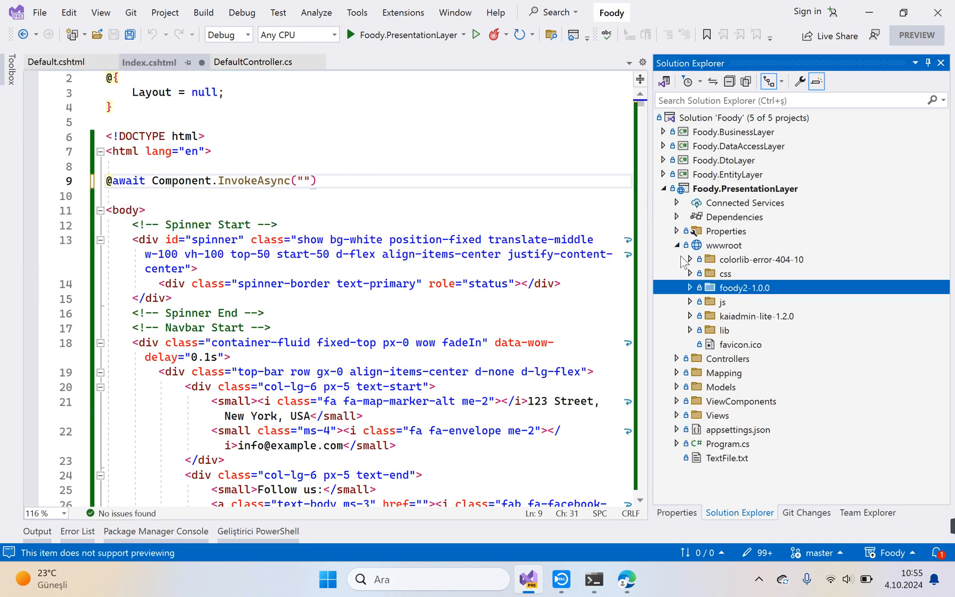
Step: Replace the placeholder with the _DefaultHeadSectionComponentPartial class name copied from its .cs file
left_click(677, 401)
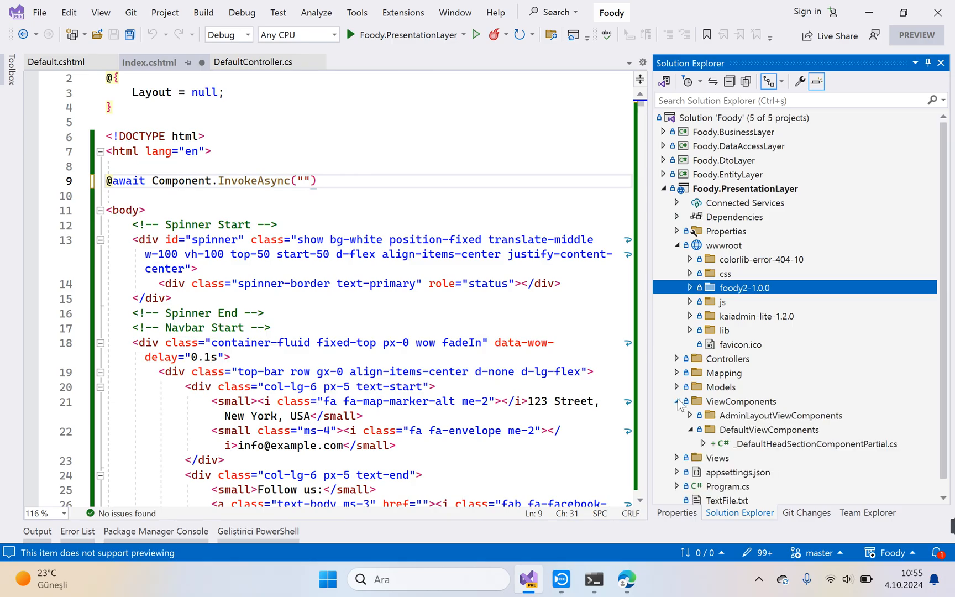
double_click(816, 444)
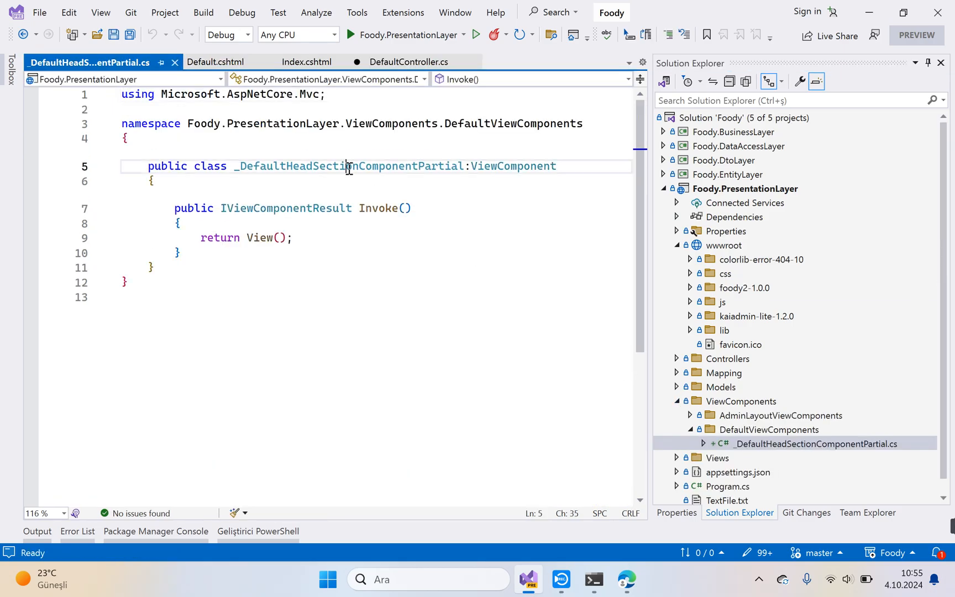
right_click(347, 167)
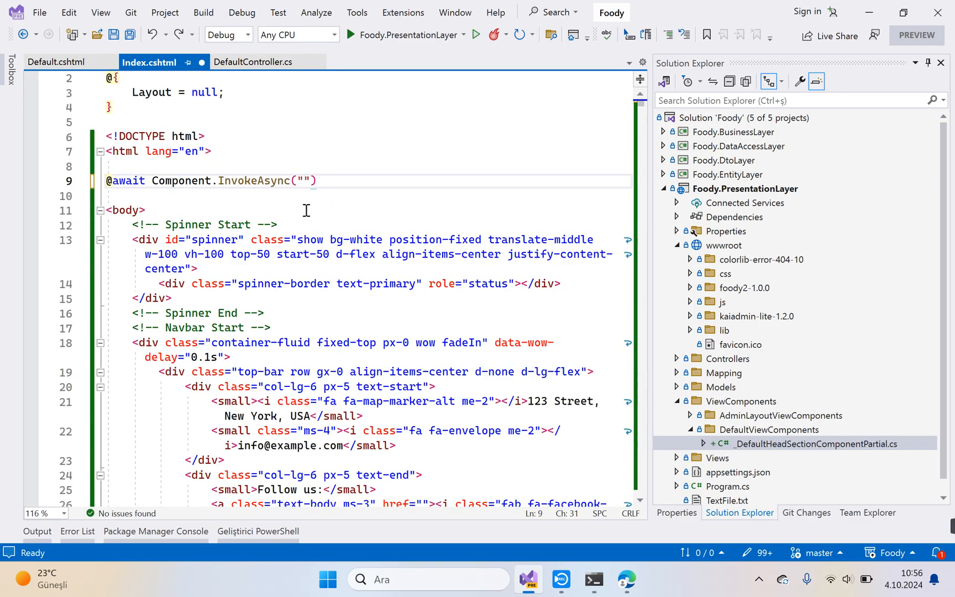
type("_DefaultHeadSectionComponentPartial")
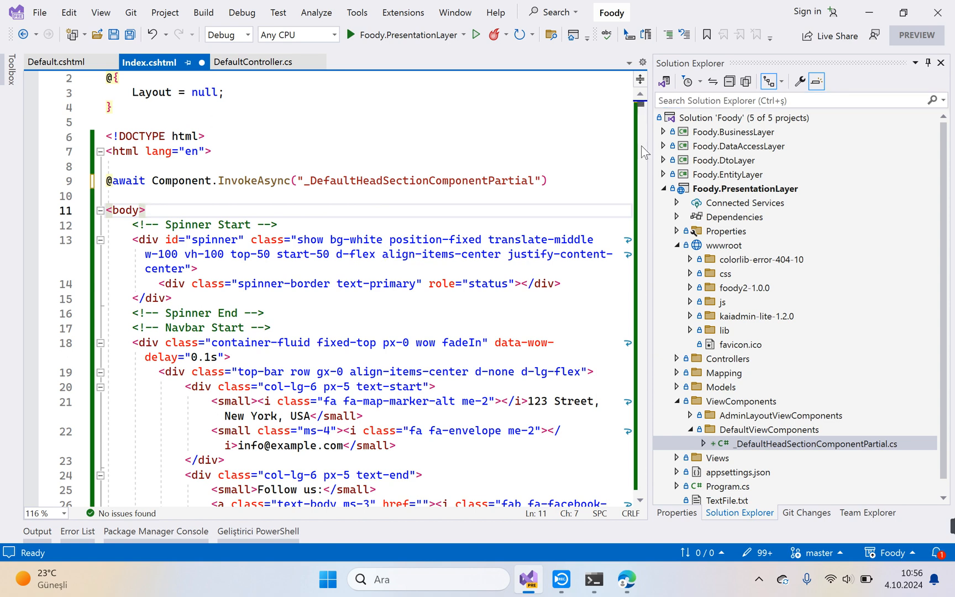
Step: Prefix the local script src paths at the bottom of Index.cshtml with /foody2-1.0.0
scroll("down", 3)
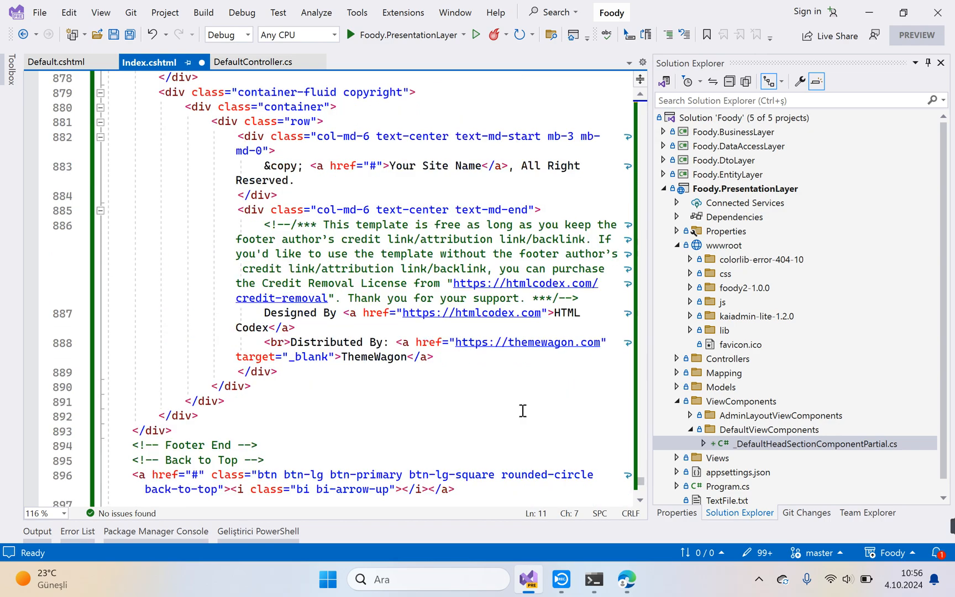
left_click(58, 62)
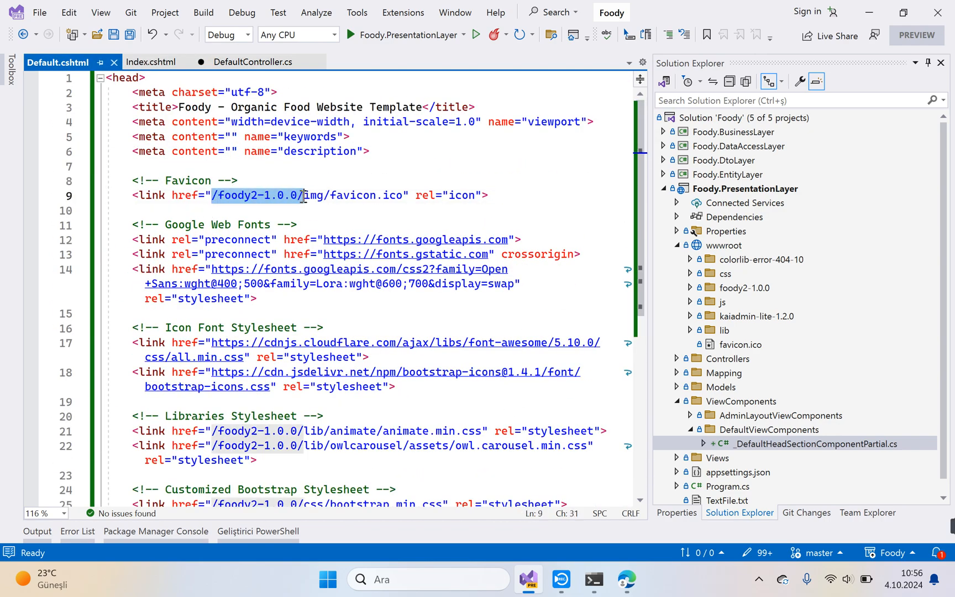
left_click(150, 62)
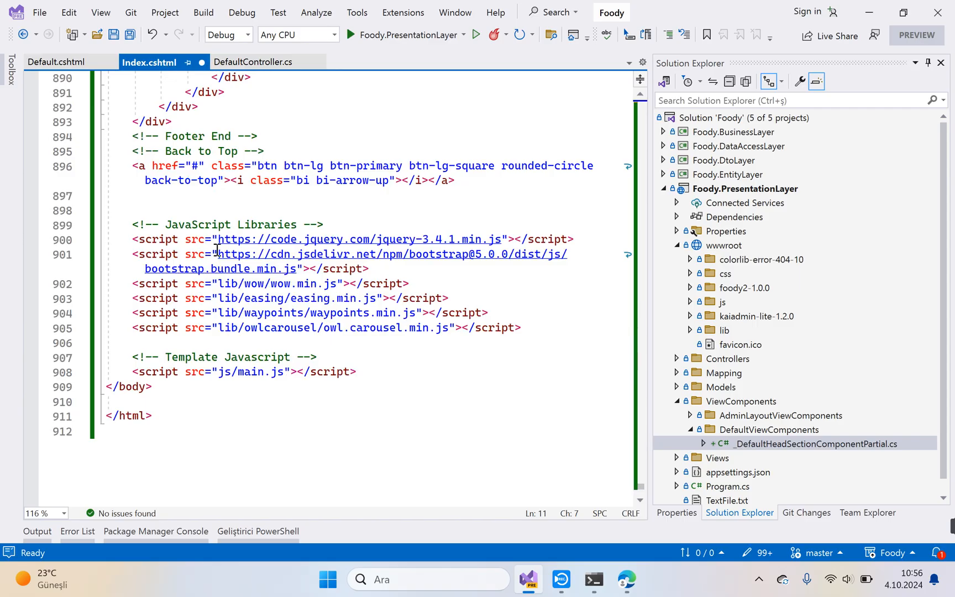
type("/foody2-1.0.0")
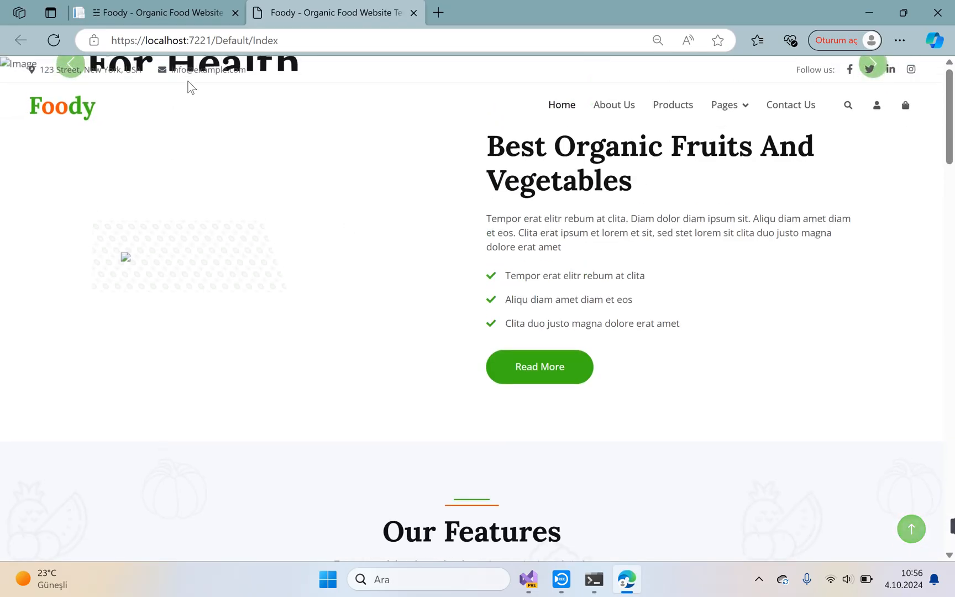
Step: Scroll the Foody homepage at localhost:7221/Default/Index to view its styled hero section
scroll("down", 3)
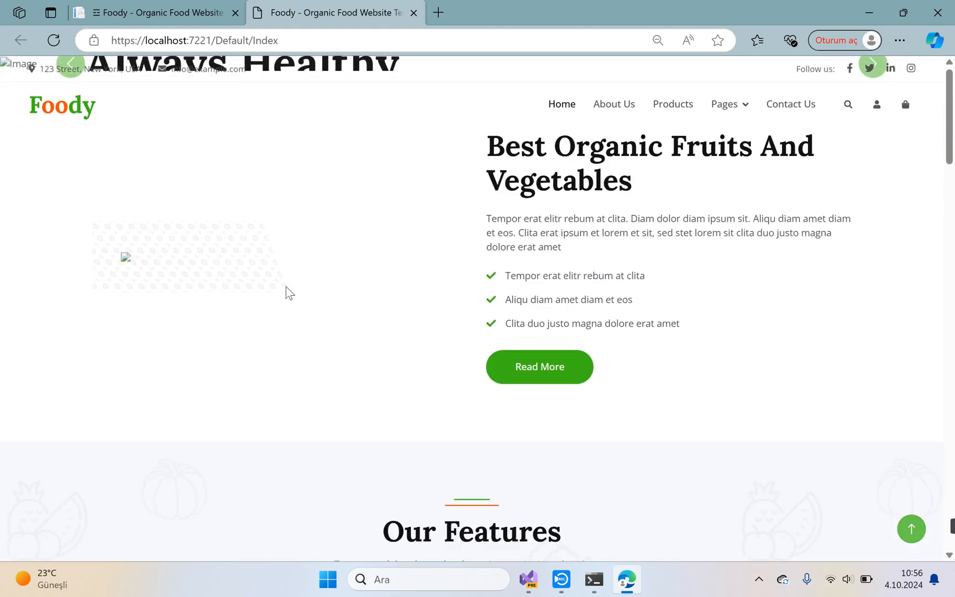
mouse_move(303, 248)
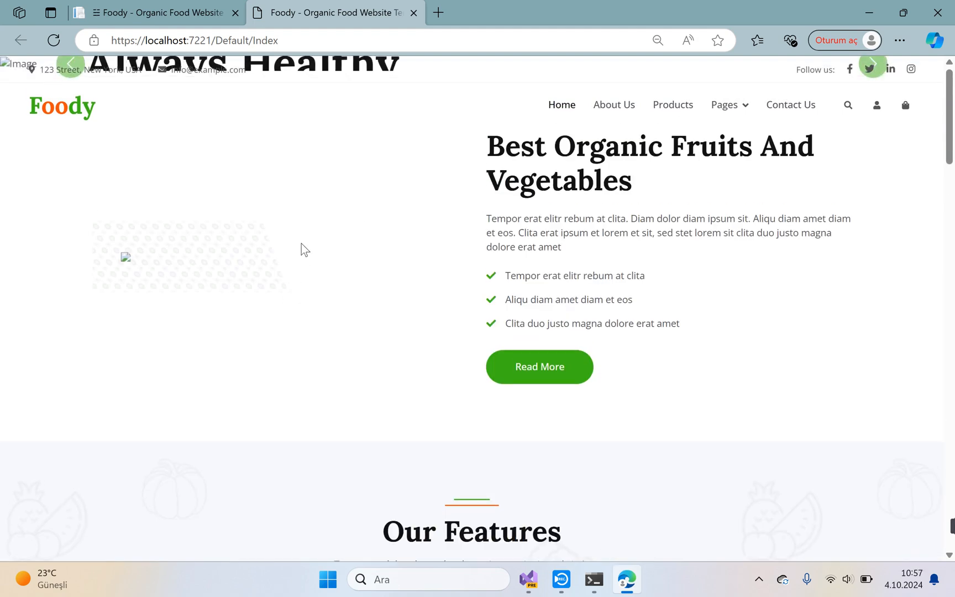